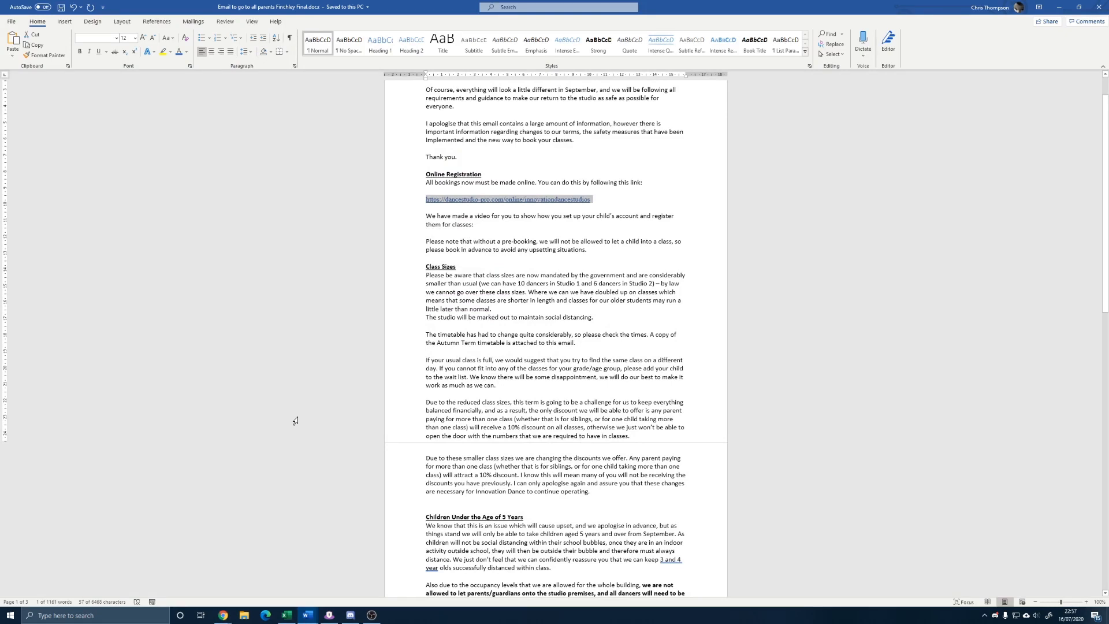
{"action": "mouse_move", "coordinate": [345, 353]}
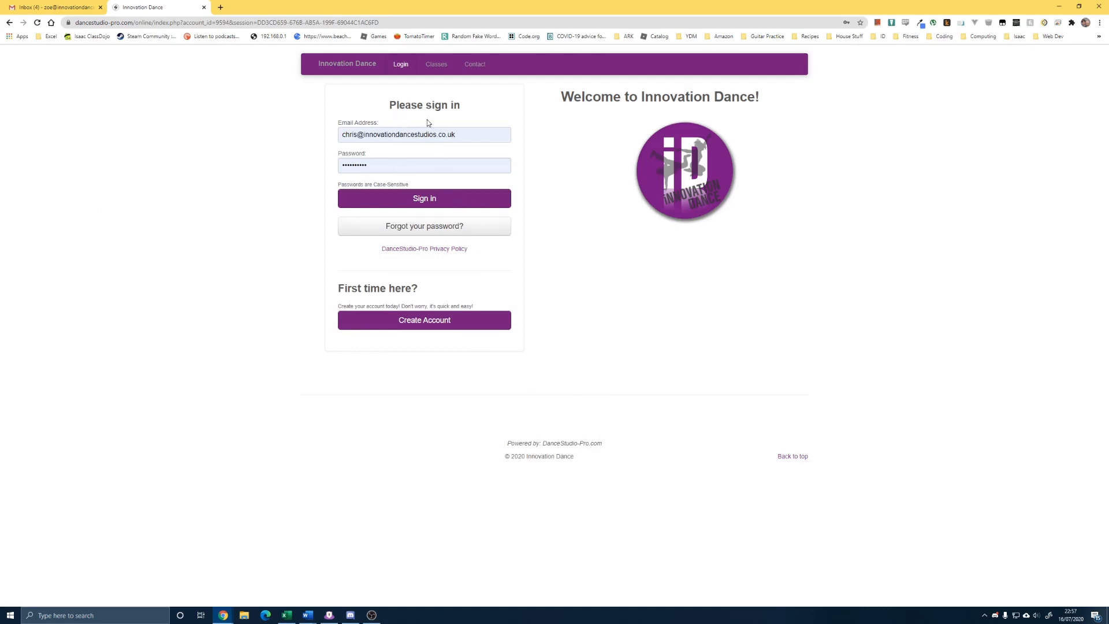
{"action": "mouse_move", "coordinate": [497, 338]}
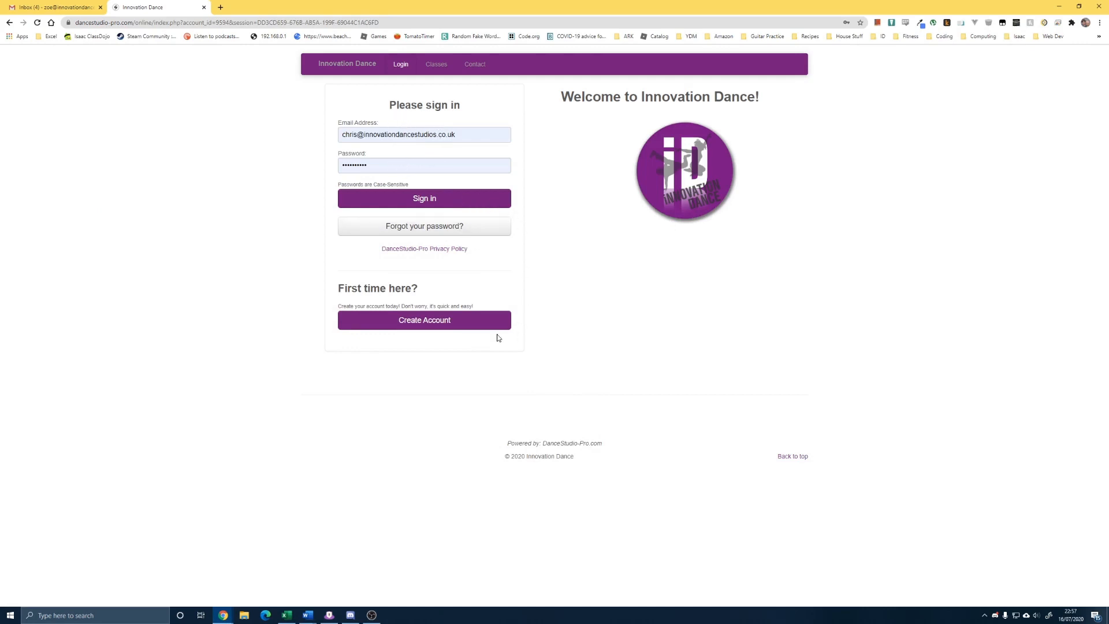
{"action": "mouse_move", "coordinate": [420, 327]}
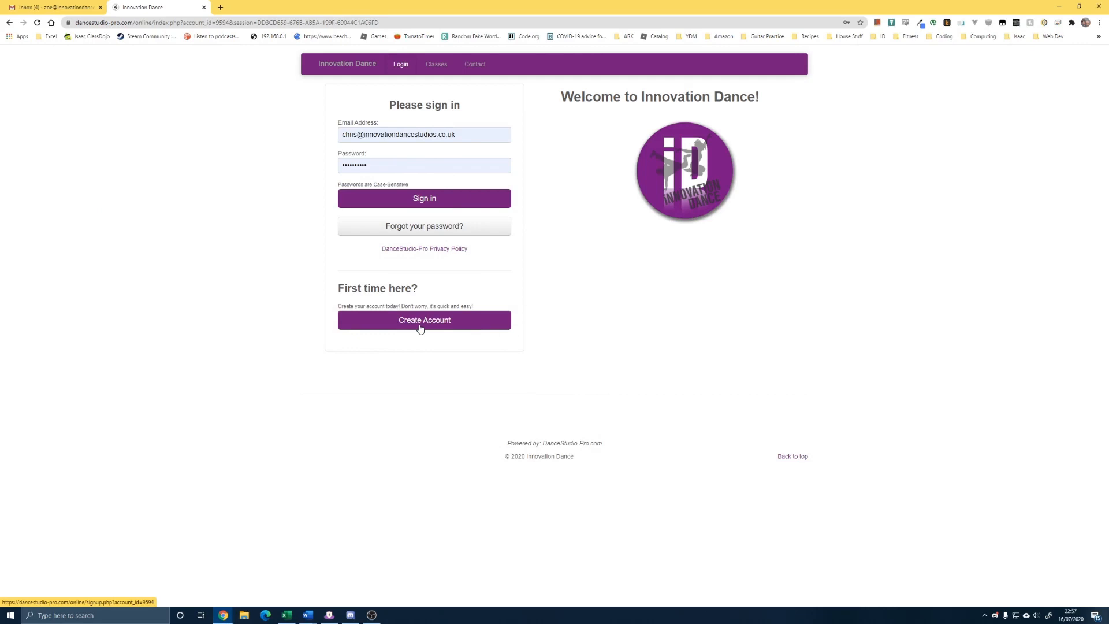
Step: Begin a new account and enter the parent's hotmail email address in both email fields
{"action": "left_click", "coordinate": [424, 320]}
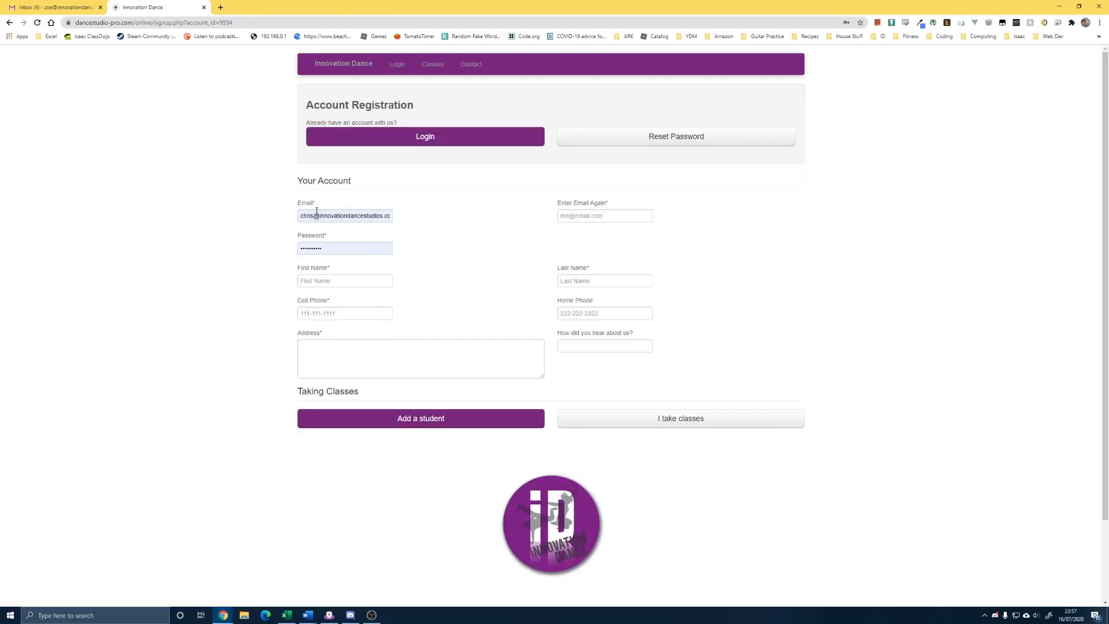
{"action": "left_click", "coordinate": [344, 215]}
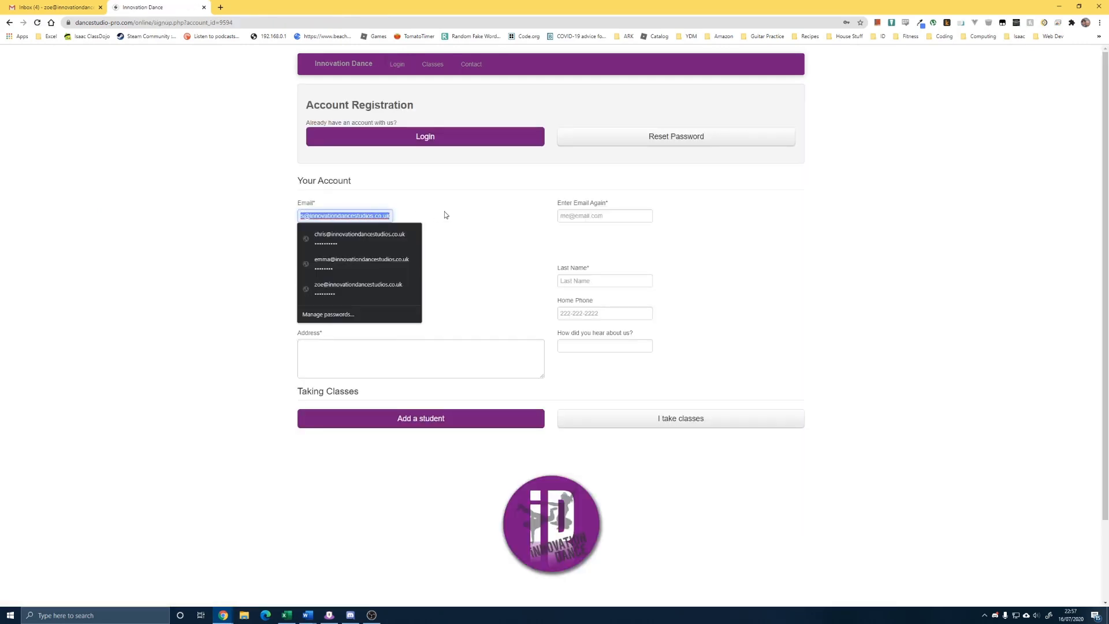
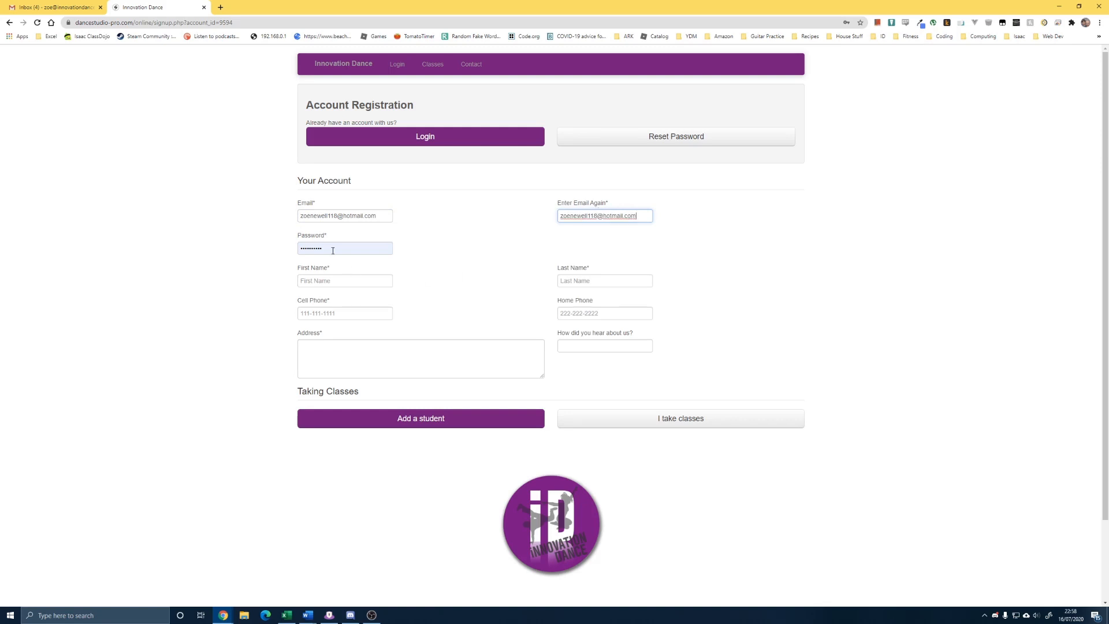
{"action": "left_click", "coordinate": [344, 248]}
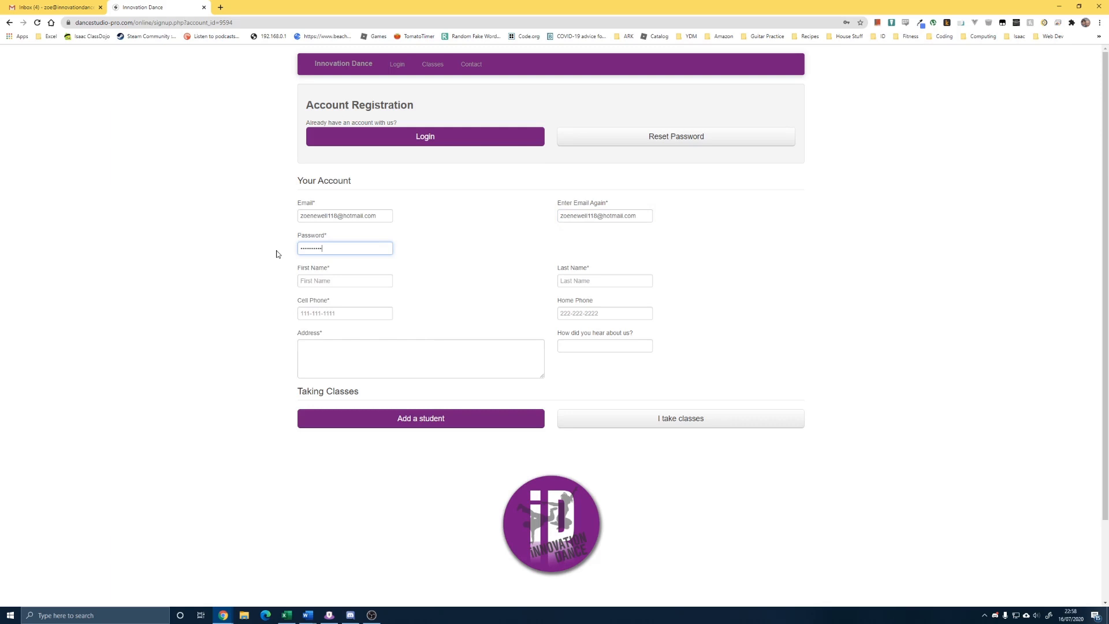
{"action": "left_click", "coordinate": [344, 280]}
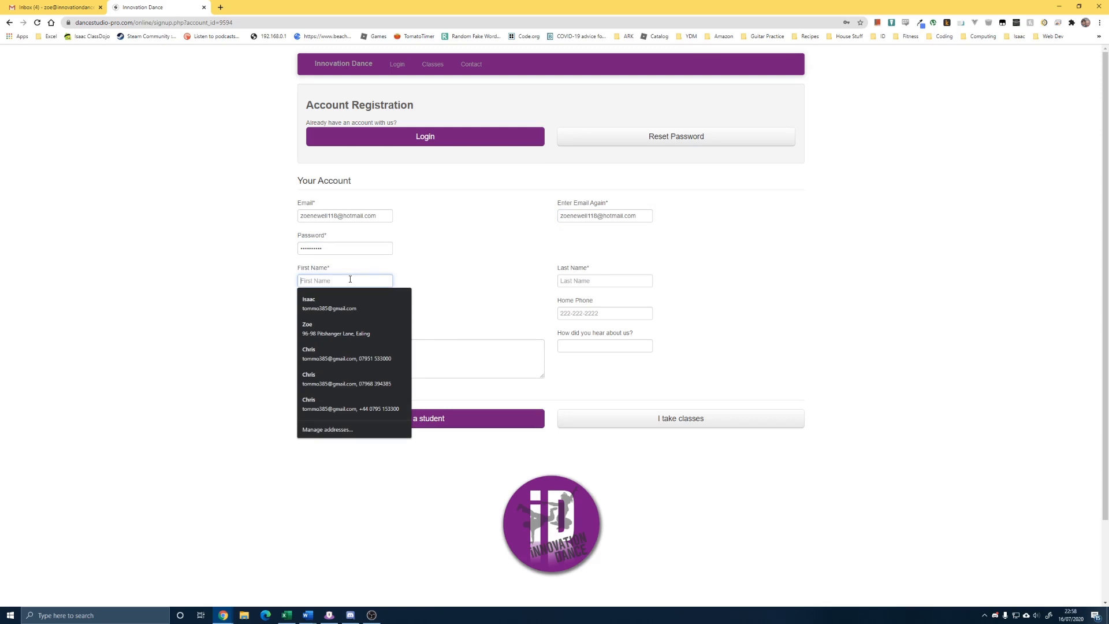
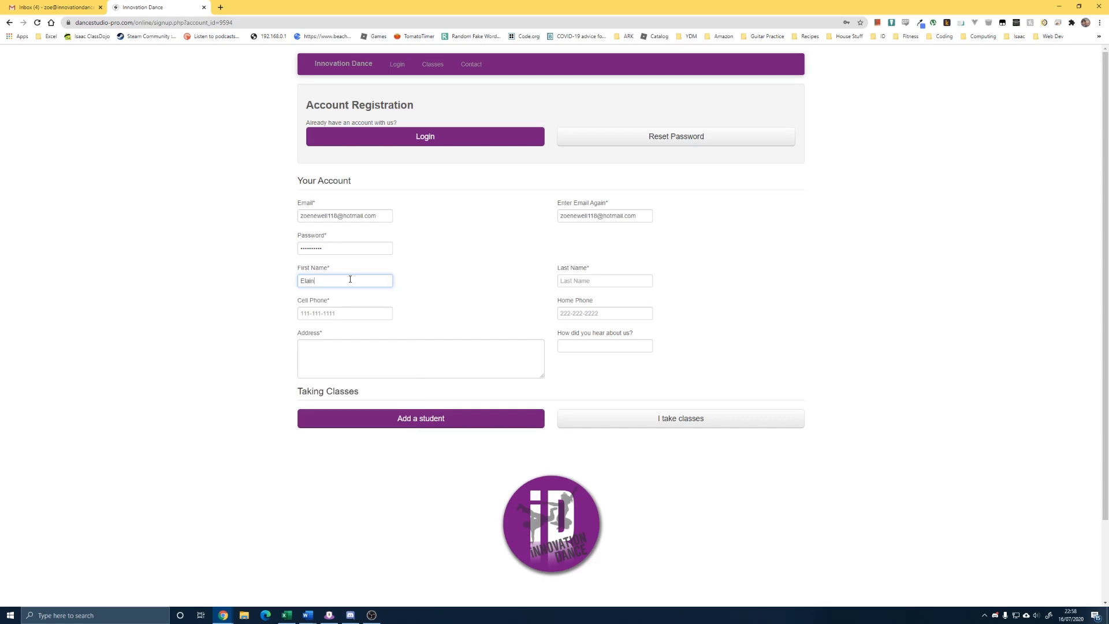
{"action": "left_click", "coordinate": [605, 279]}
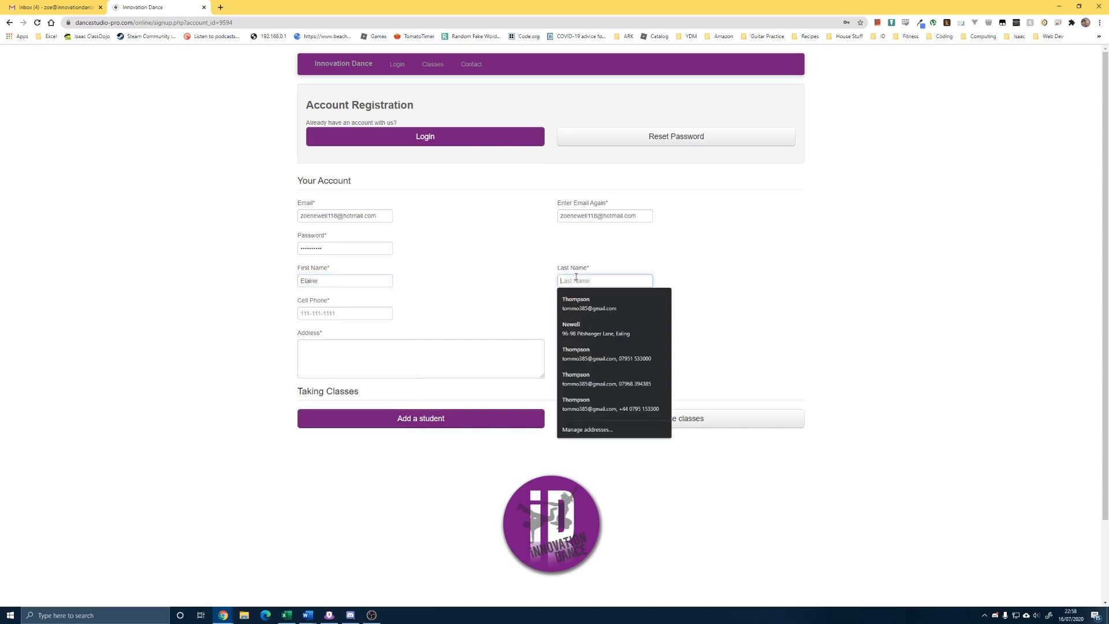
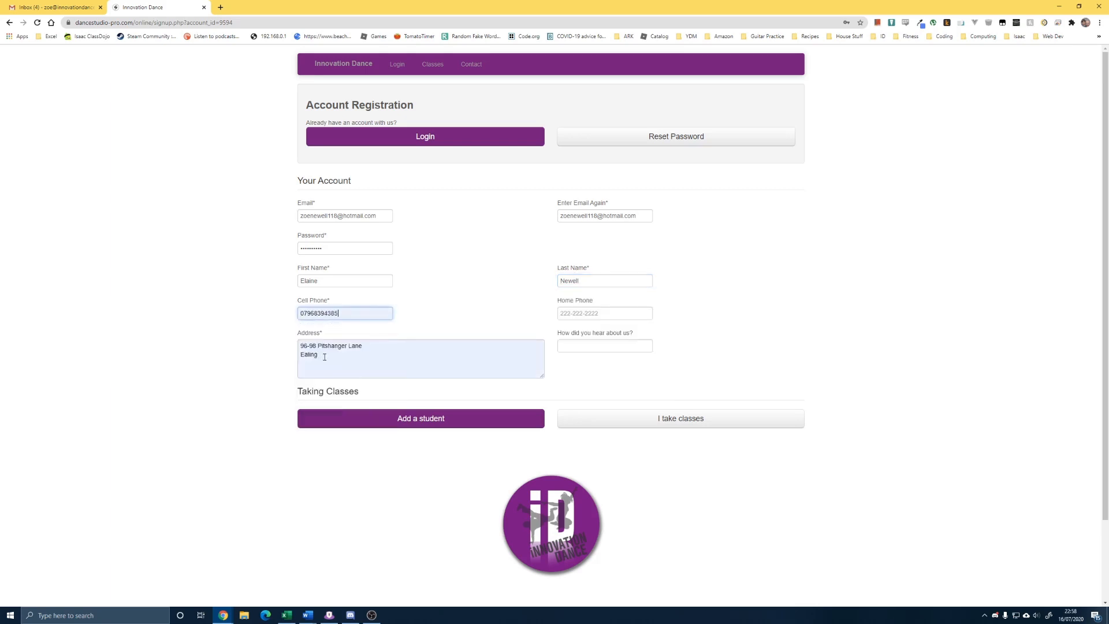
{"action": "left_click", "coordinate": [605, 313]}
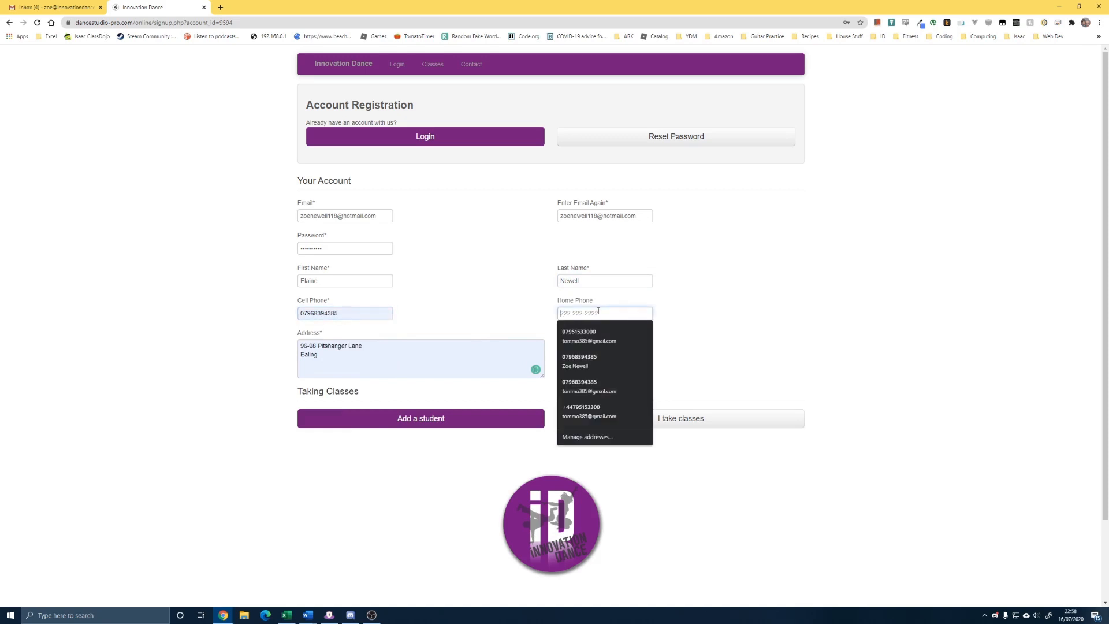
{"action": "left_click", "coordinate": [579, 332]}
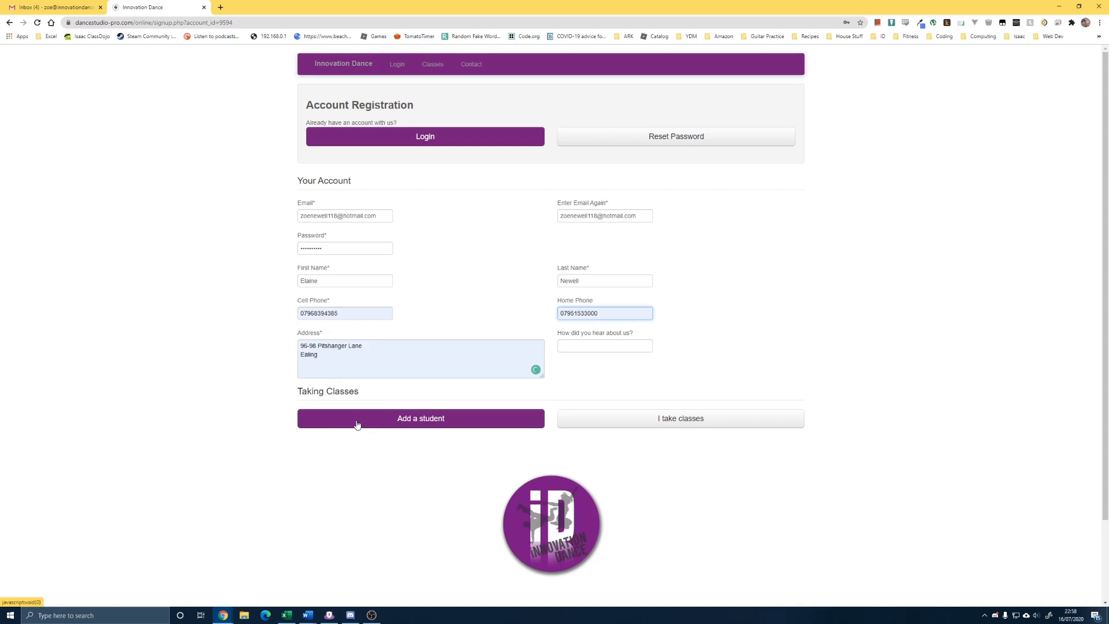
Step: Add a first student, review the Location choices and leave them unchanged
{"action": "left_click", "coordinate": [420, 418]}
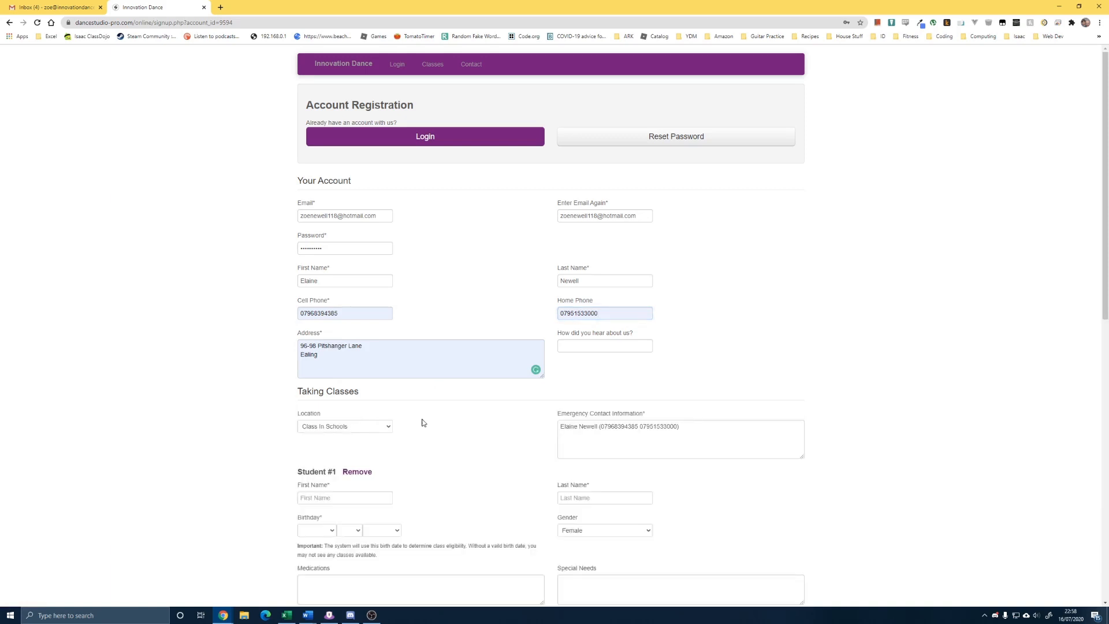
{"action": "scroll", "scroll_direction": "down", "scroll_amount": 3}
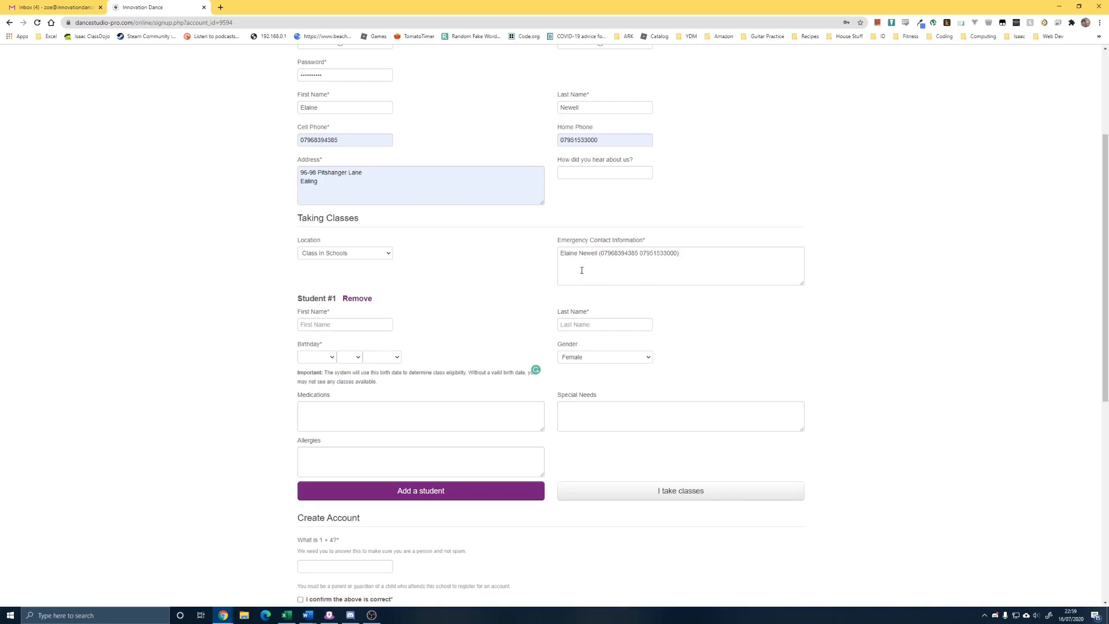
{"action": "mouse_move", "coordinate": [339, 257]}
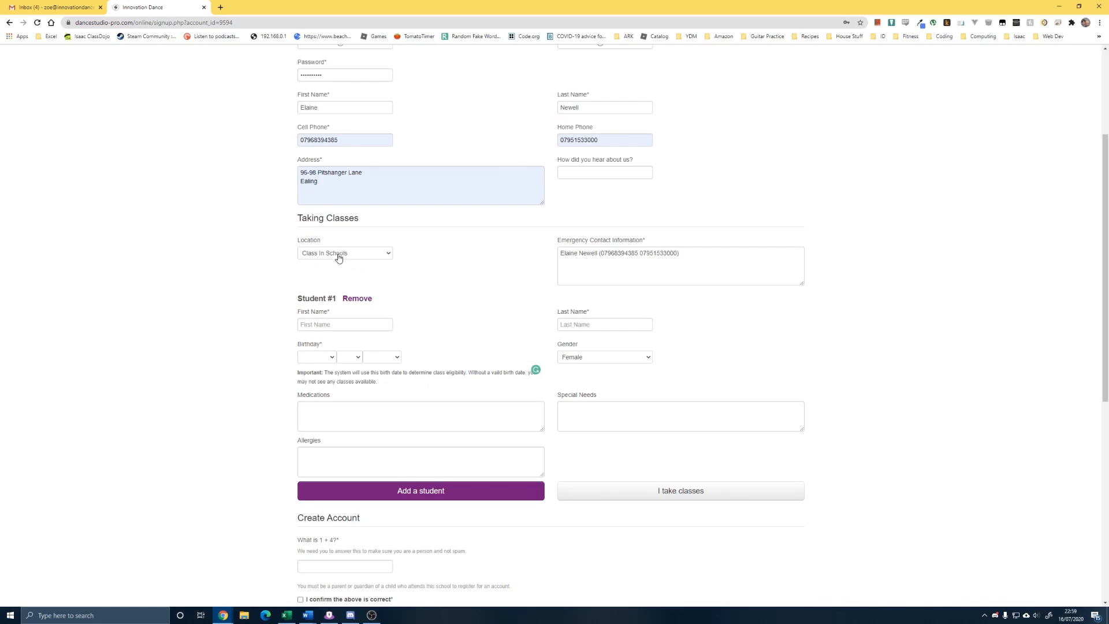
{"action": "left_click", "coordinate": [345, 253]}
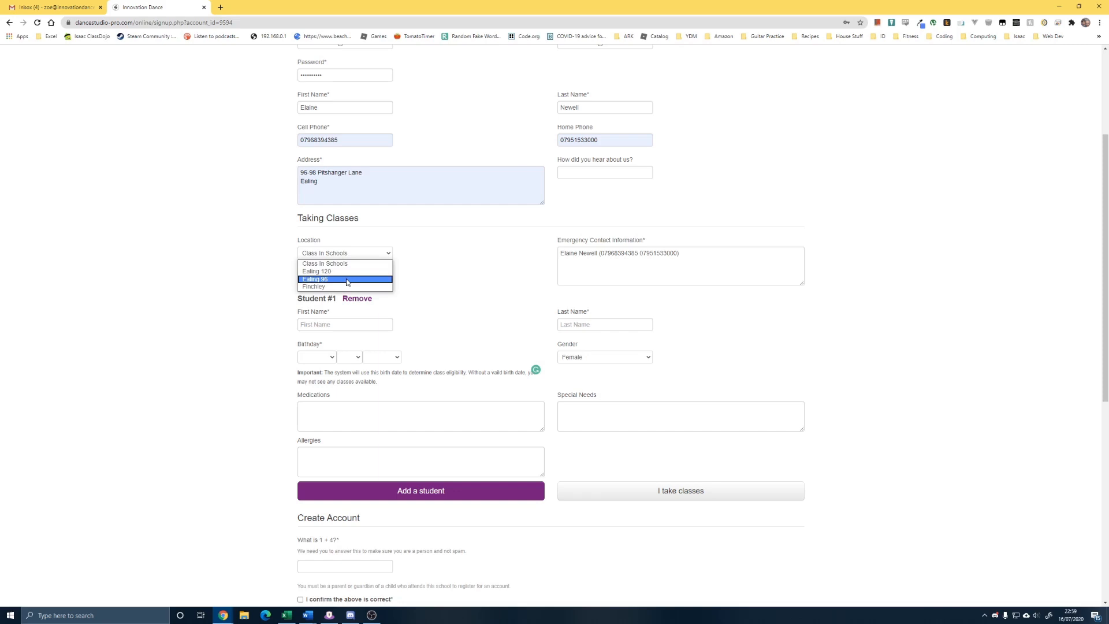
{"action": "mouse_move", "coordinate": [316, 271]}
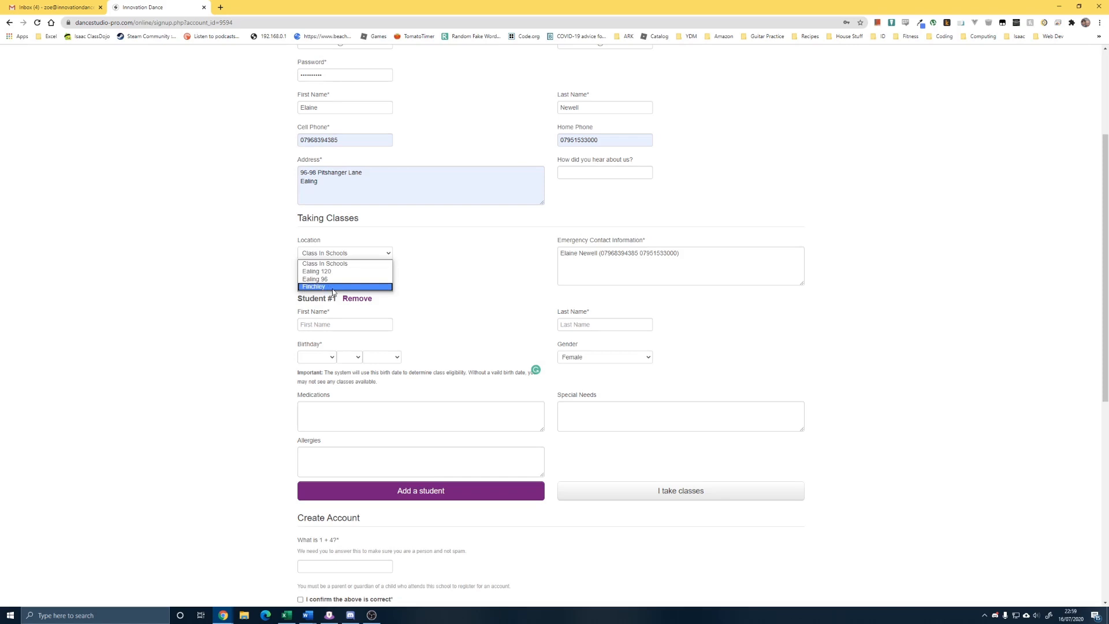
{"action": "left_click", "coordinate": [344, 323]}
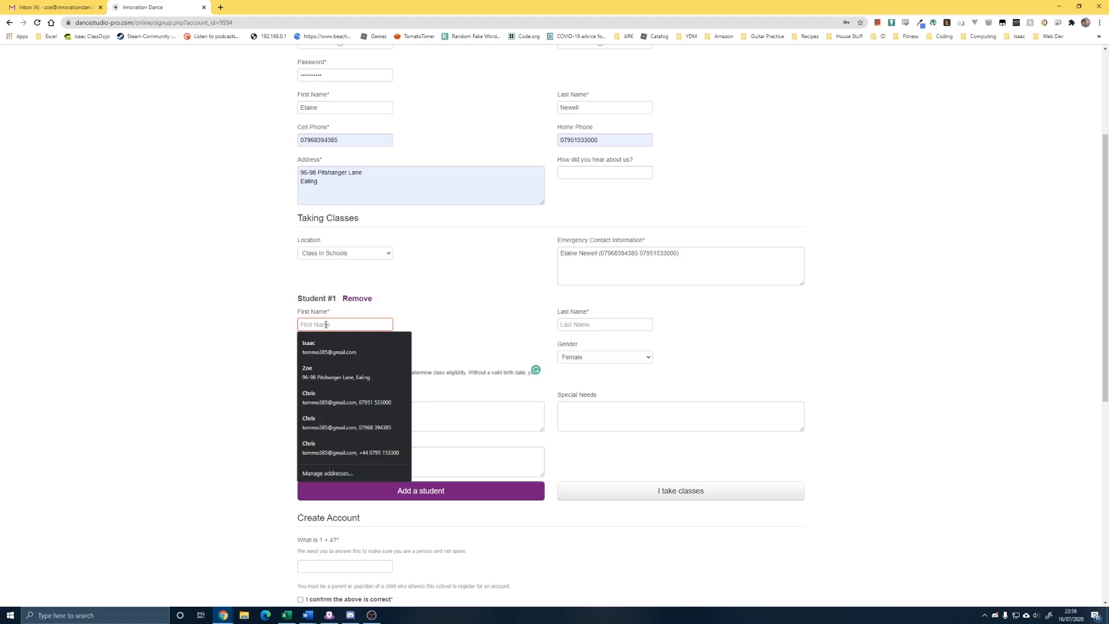
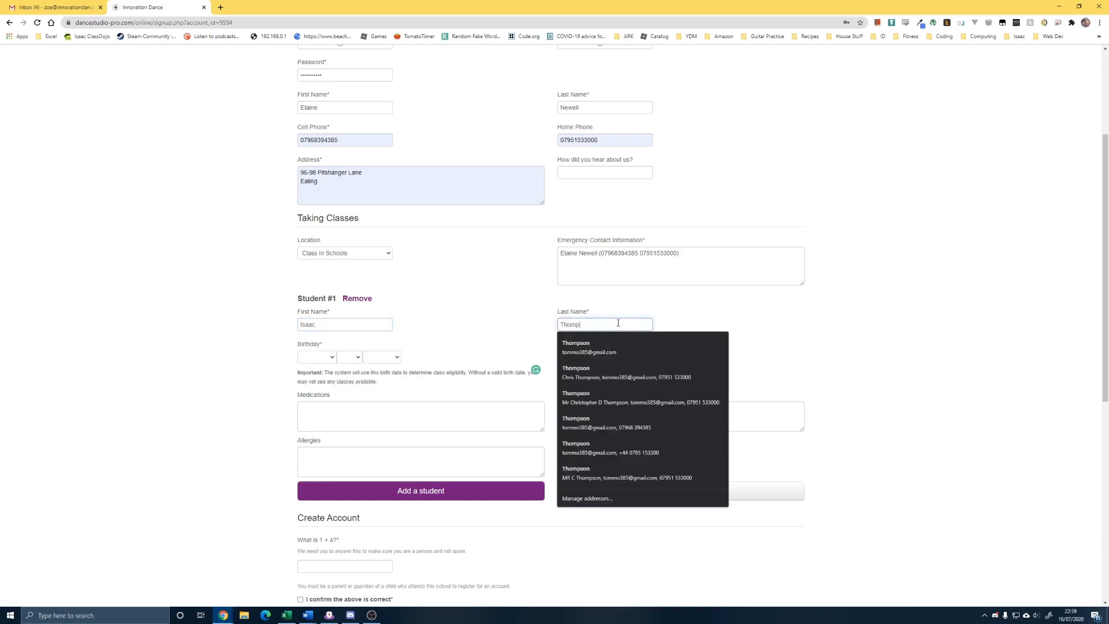
{"action": "left_click", "coordinate": [316, 357]}
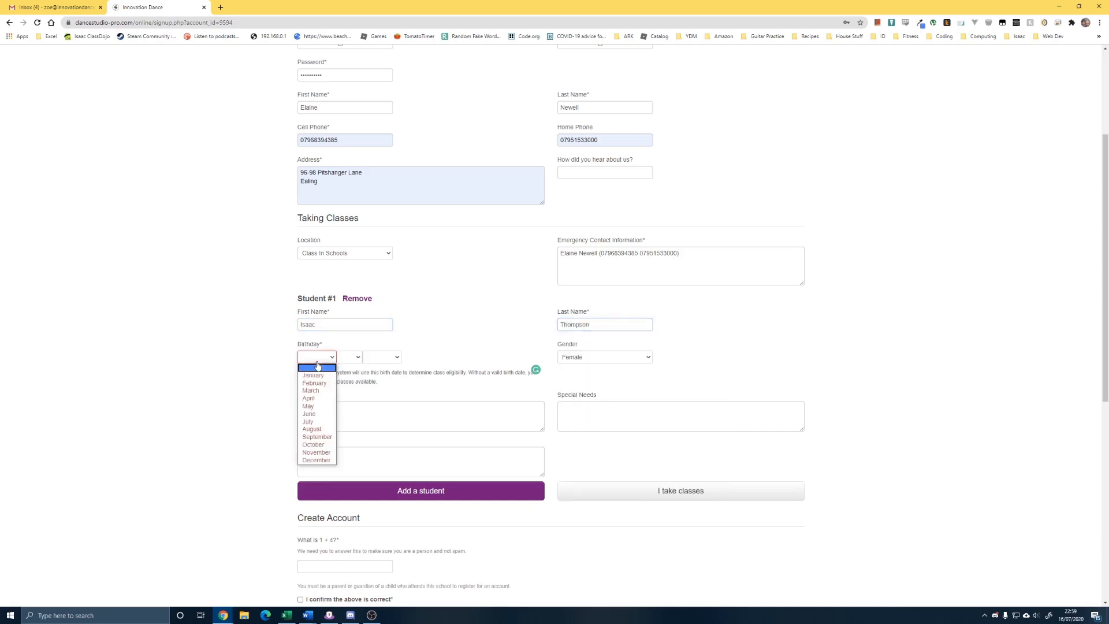
{"action": "left_click", "coordinate": [308, 406]}
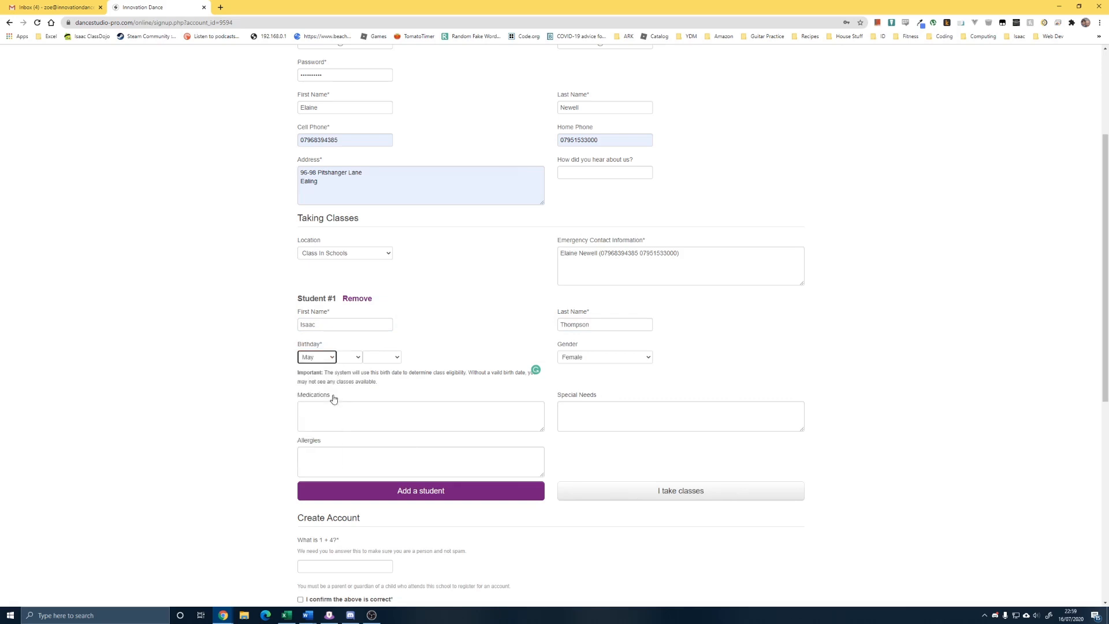
{"action": "left_click", "coordinate": [348, 357]}
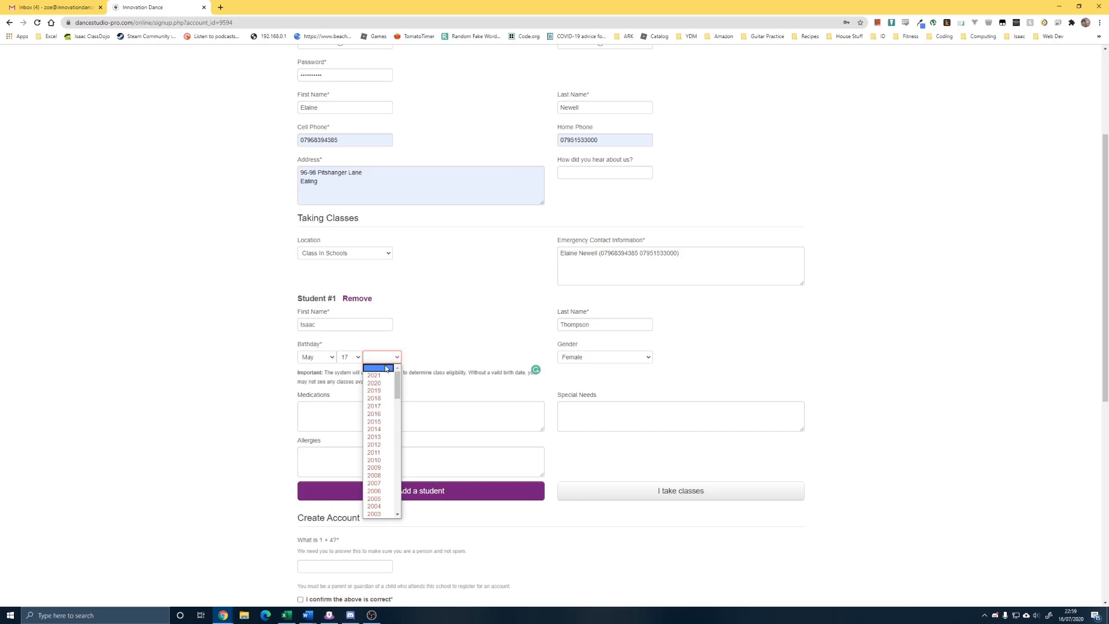
{"action": "left_click", "coordinate": [373, 443]}
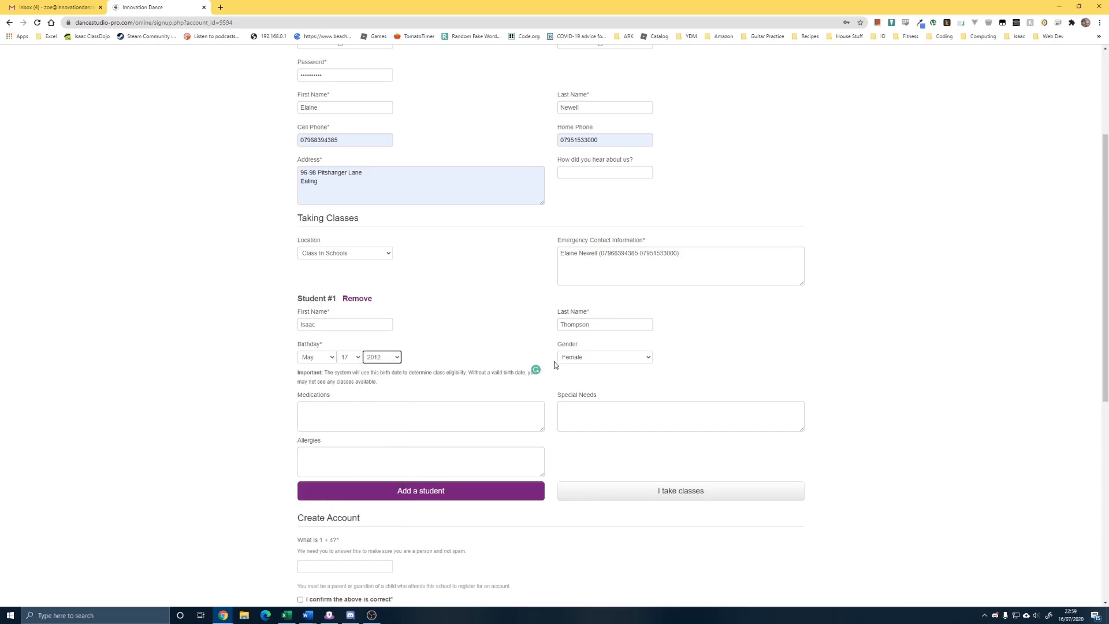
{"action": "left_click", "coordinate": [605, 357]}
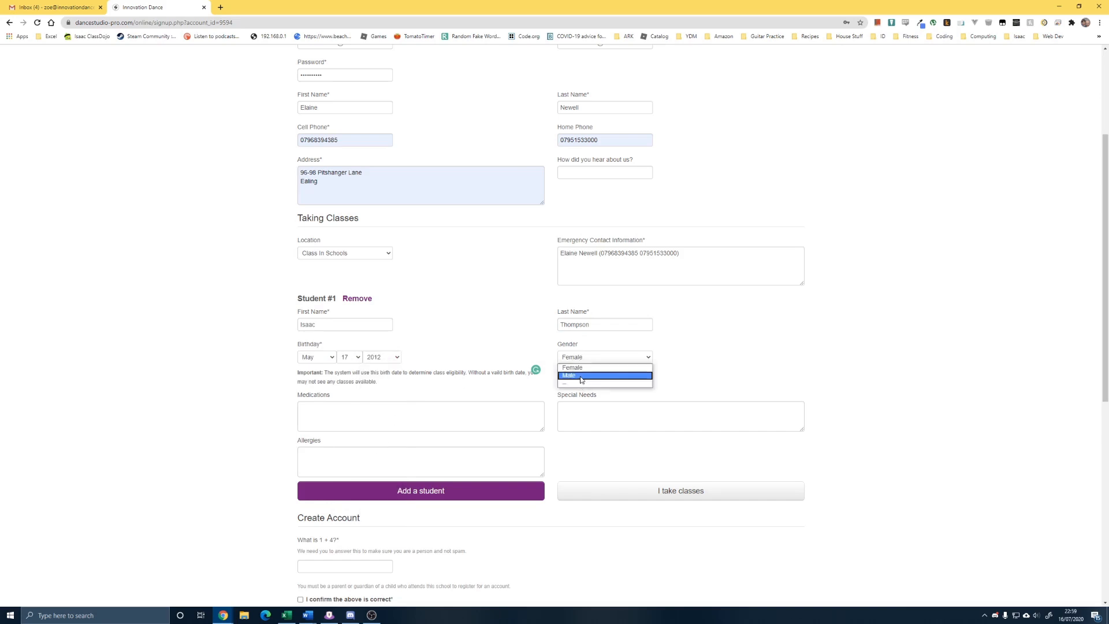
{"action": "left_click", "coordinate": [570, 375]}
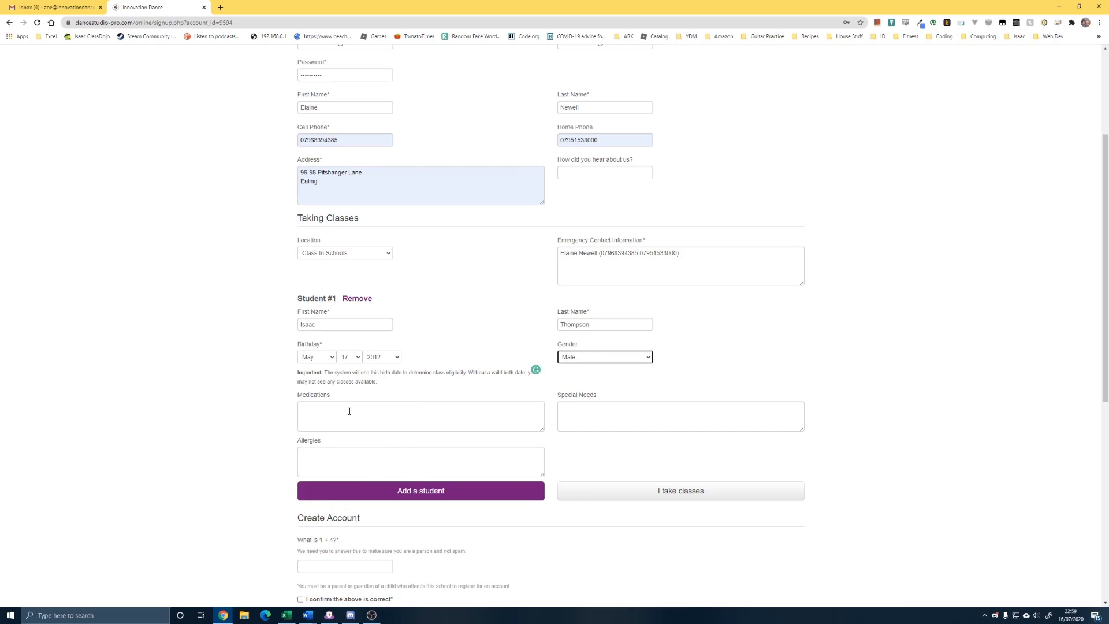
{"action": "mouse_move", "coordinate": [371, 422]}
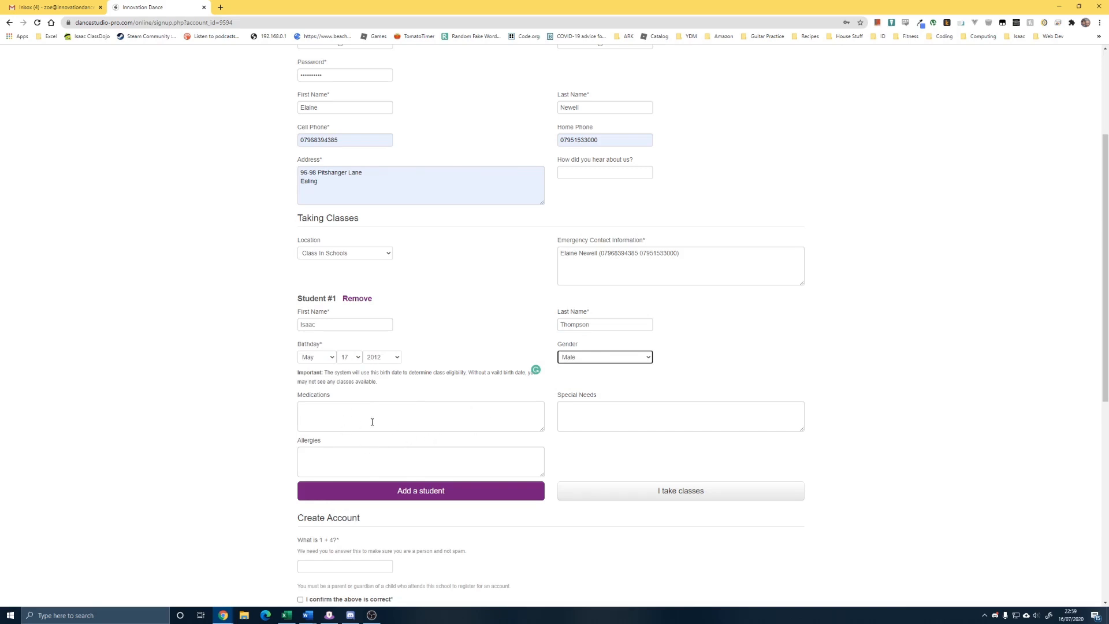
{"action": "mouse_move", "coordinate": [481, 401]}
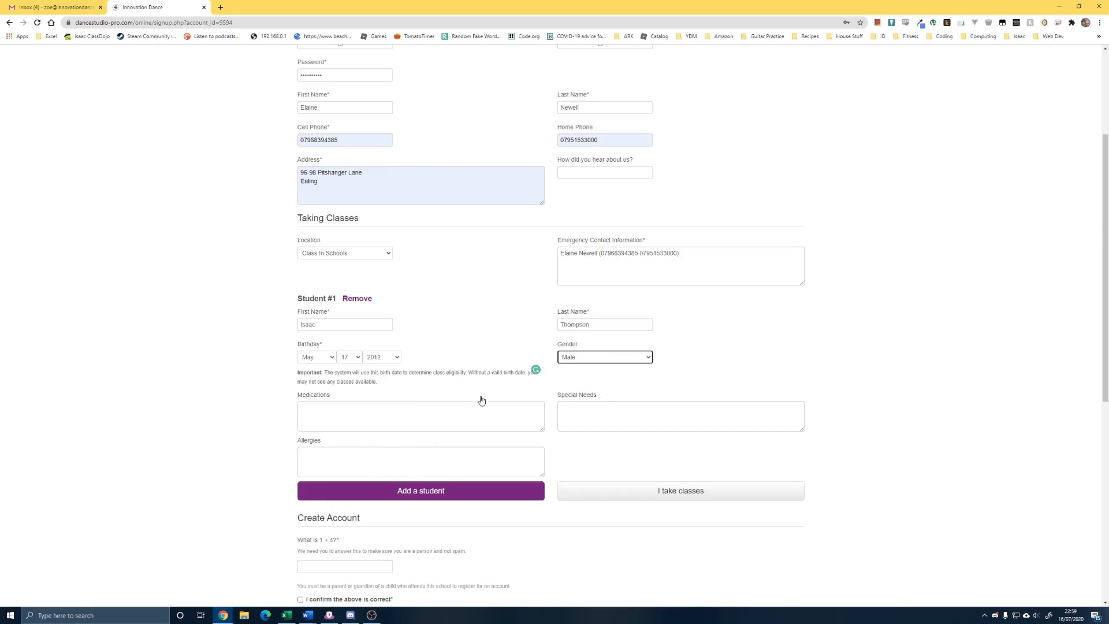
{"action": "scroll", "scroll_direction": "down", "scroll_amount": 3}
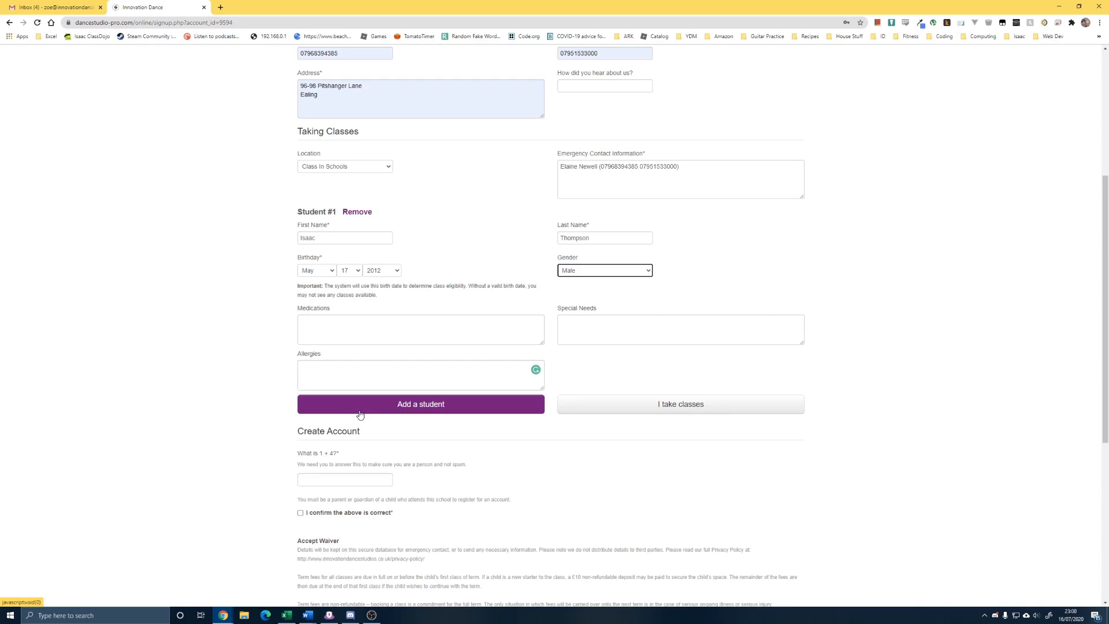
{"action": "scroll", "scroll_direction": "down", "scroll_amount": 3}
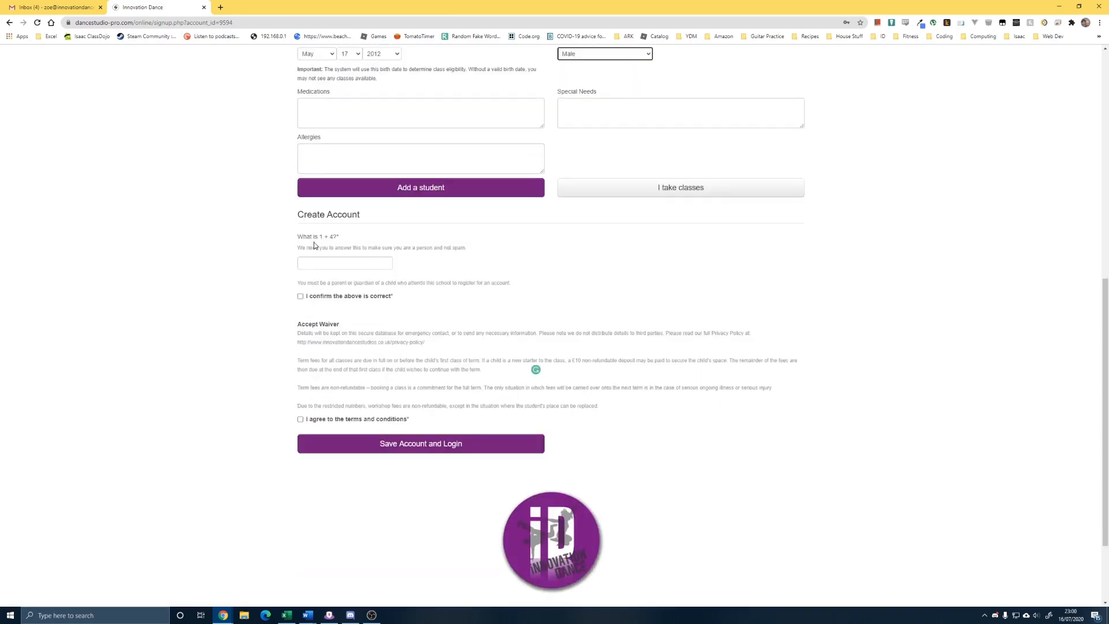
Step: Answer the 1 + 4 check with 5, confirm details, accept terms and save the account
{"action": "left_click", "coordinate": [344, 262]}
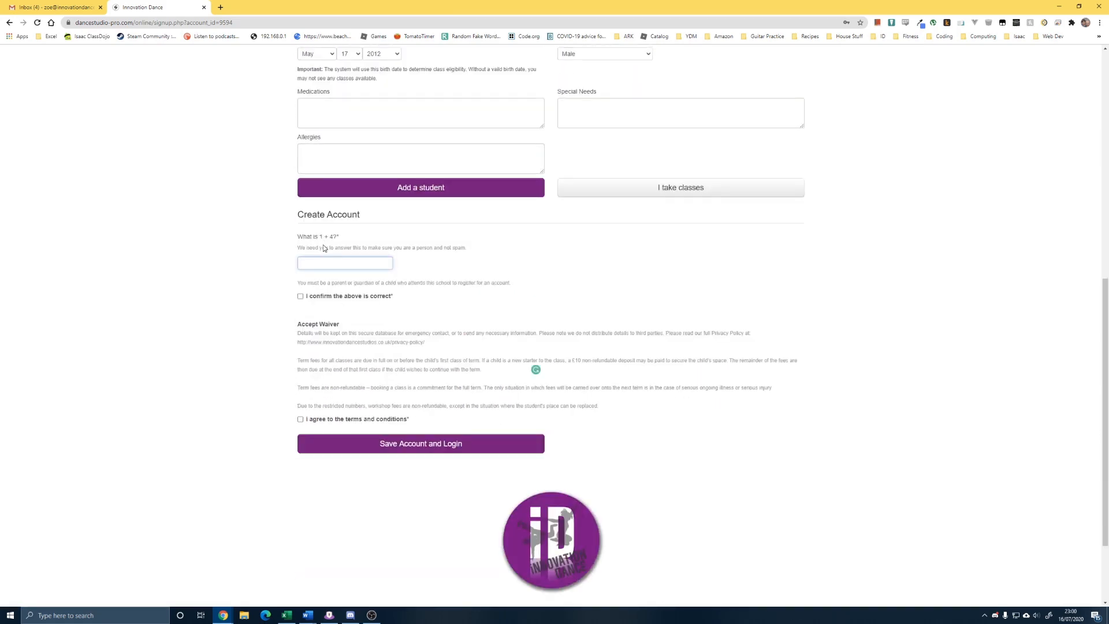
{"action": "type", "text": "5"}
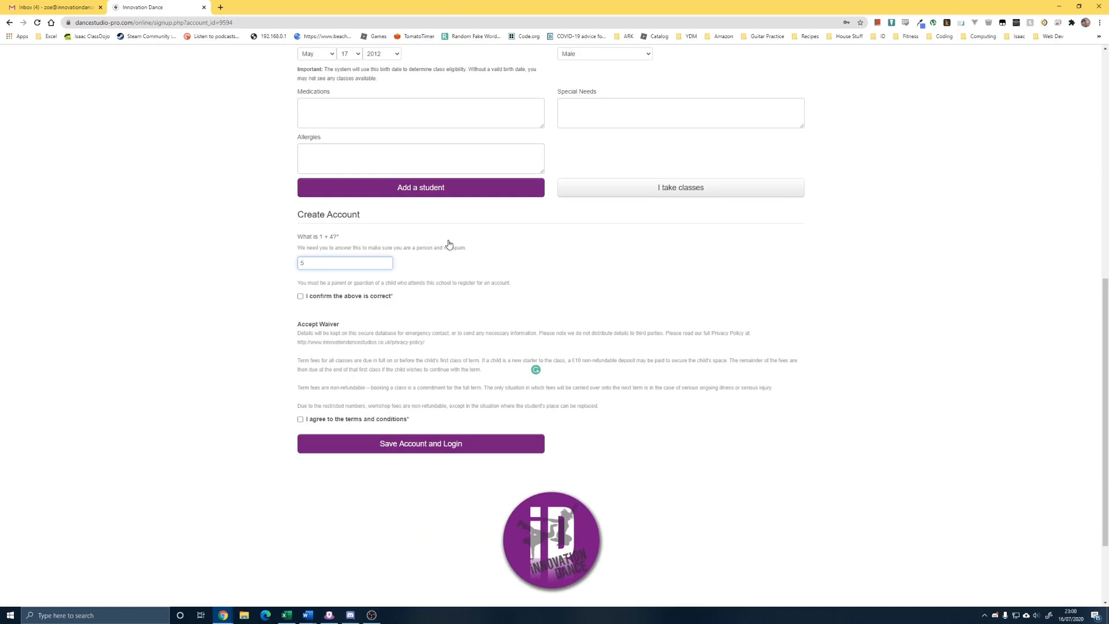
{"action": "left_click", "coordinate": [301, 296]}
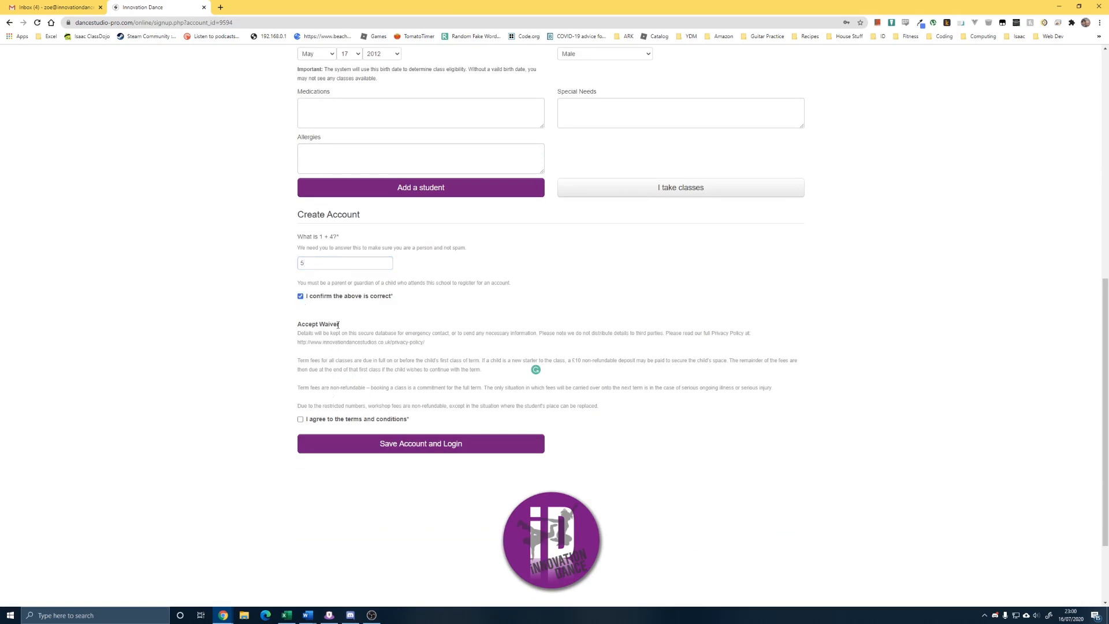
{"action": "left_click", "coordinate": [300, 418]}
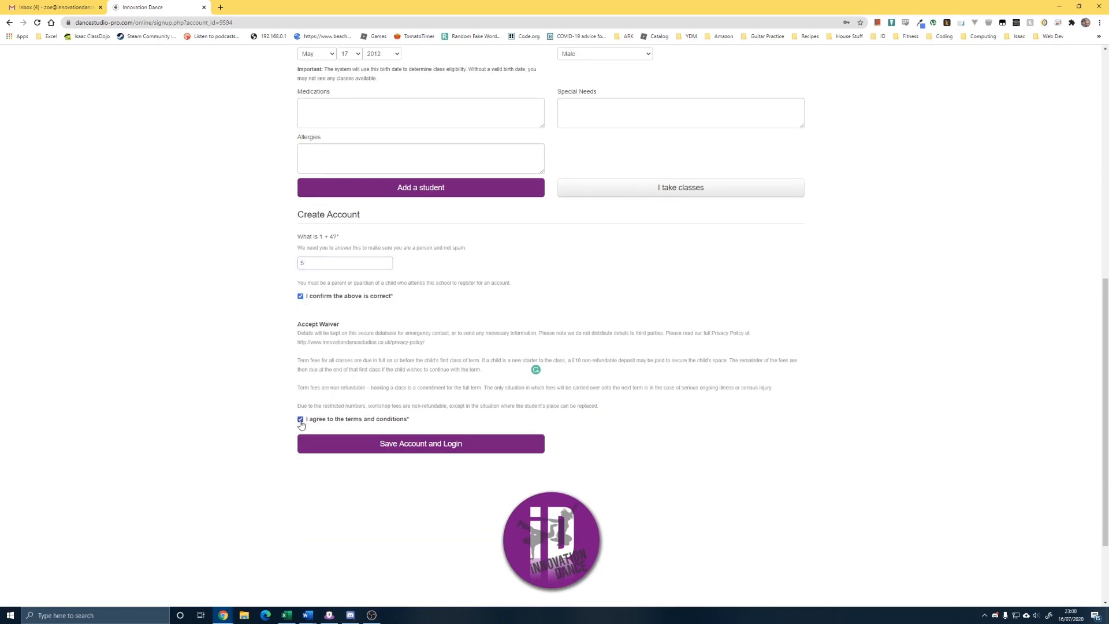
{"action": "left_click", "coordinate": [421, 444]}
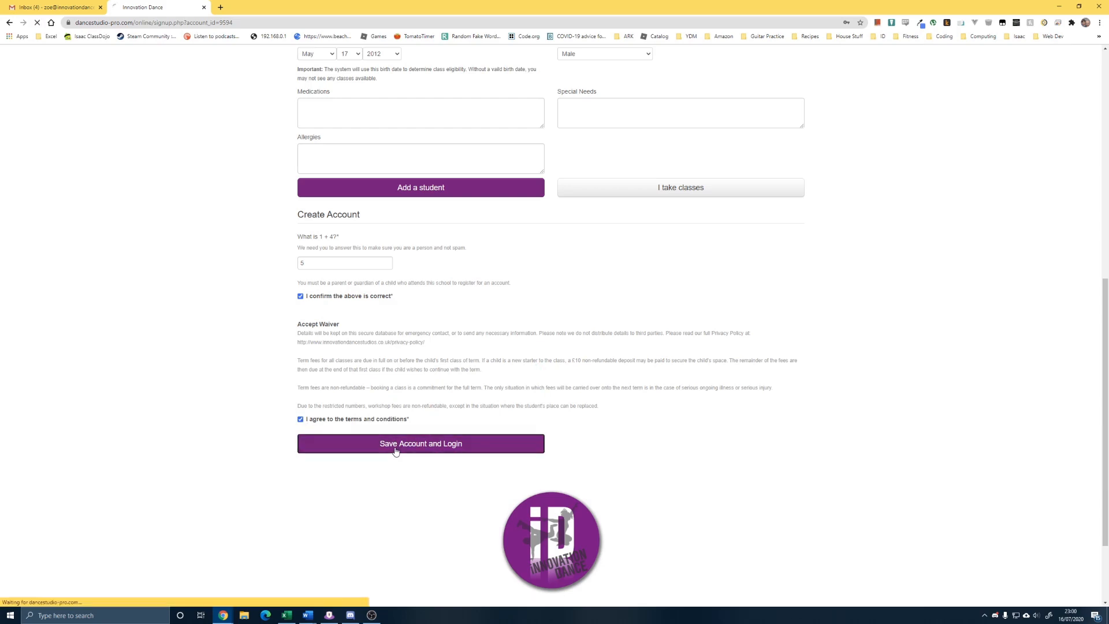
{"action": "left_click", "coordinate": [421, 443]}
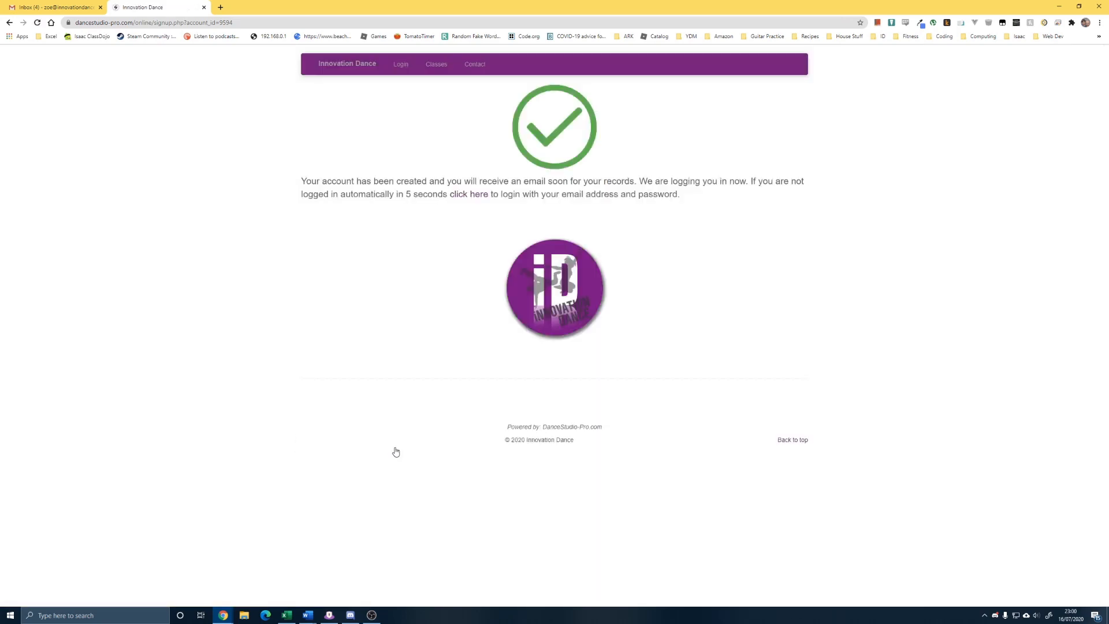
{"action": "mouse_move", "coordinate": [361, 359]}
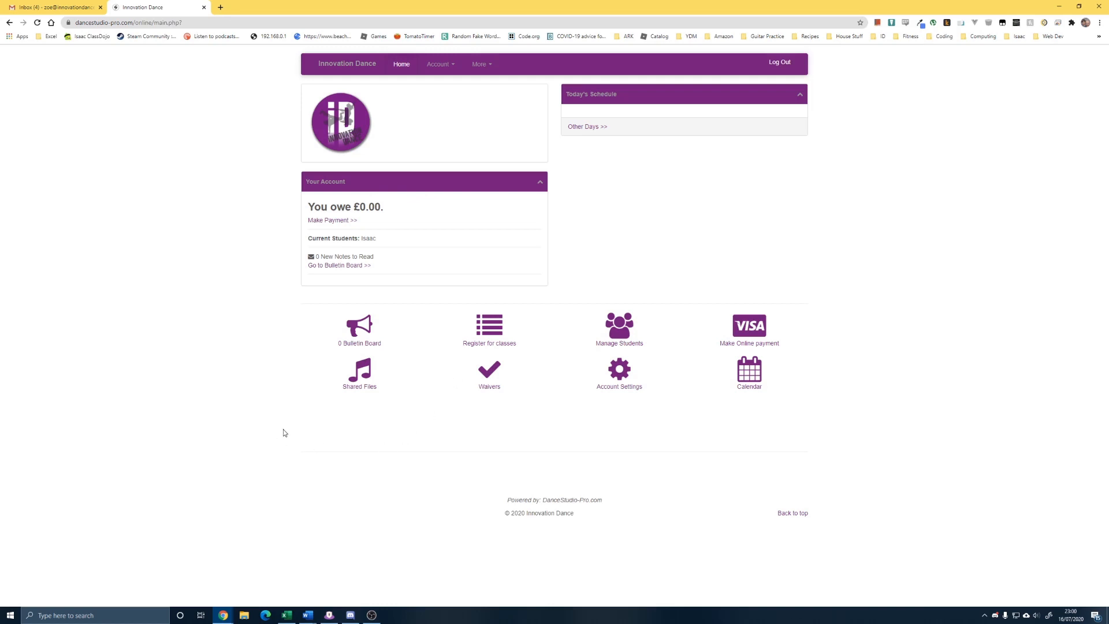
{"action": "mouse_move", "coordinate": [489, 343]}
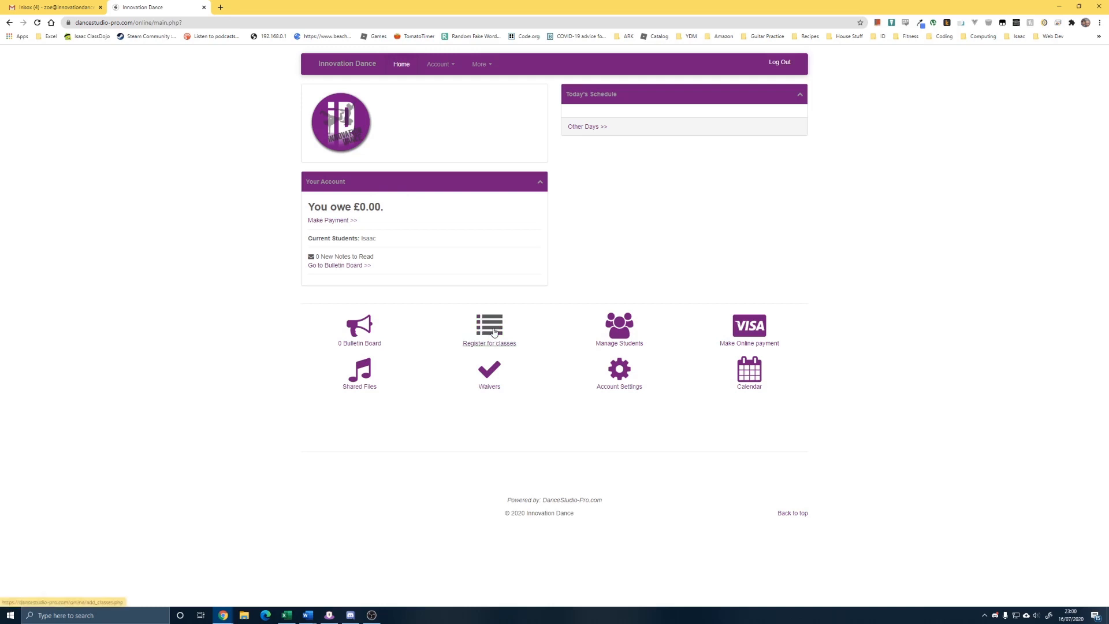
Step: Go to Register for classes from the new account's home dashboard
{"action": "left_click", "coordinate": [489, 343]}
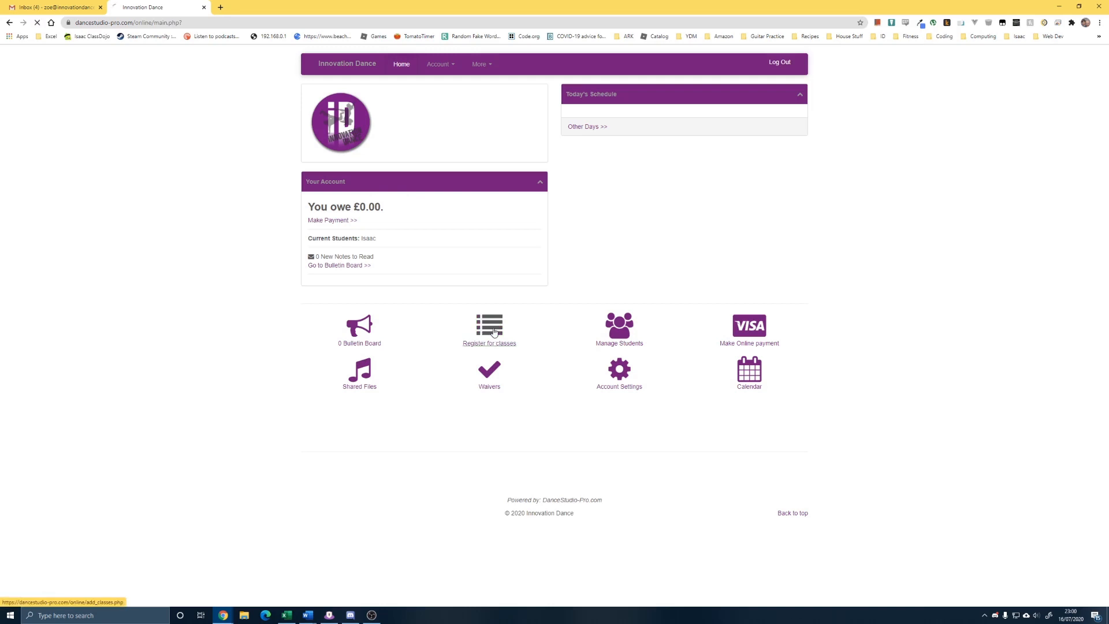
{"action": "left_click", "coordinate": [488, 343]}
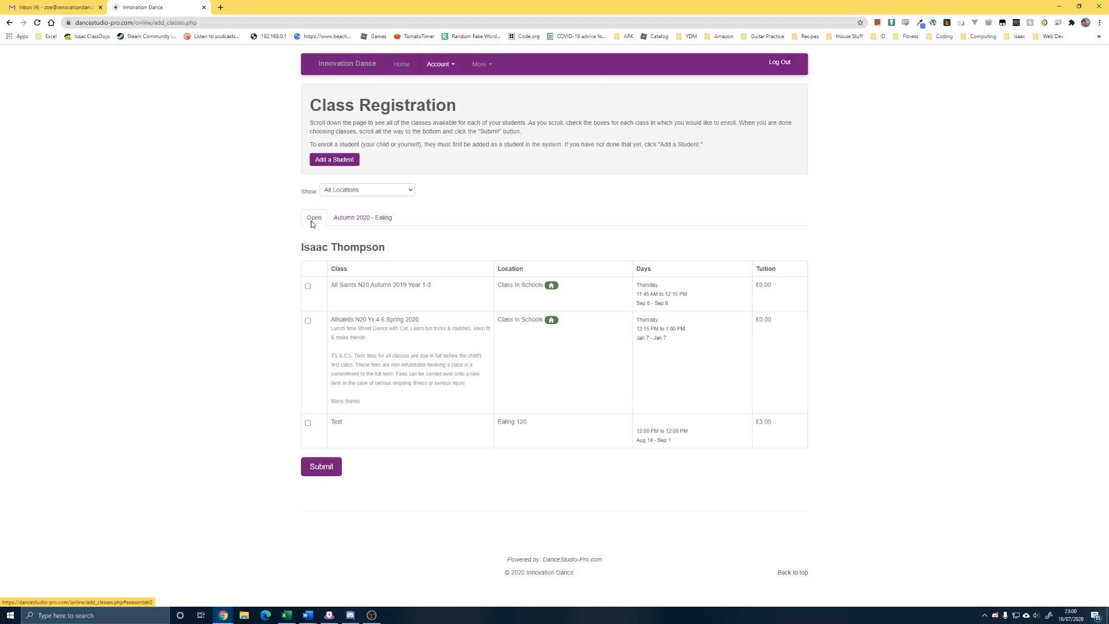
{"action": "mouse_move", "coordinate": [333, 226]}
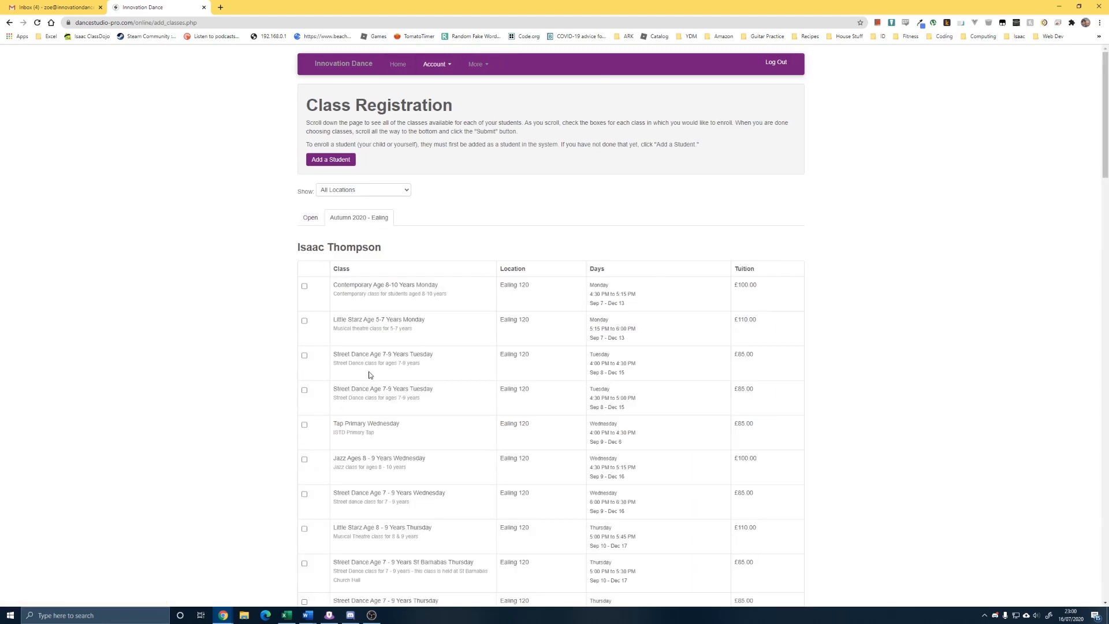
Step: Select Contemporary Age 8-10 Years Monday in Autumn 2020 - Ealing and submit it
{"action": "scroll", "scroll_direction": "down", "scroll_amount": 3}
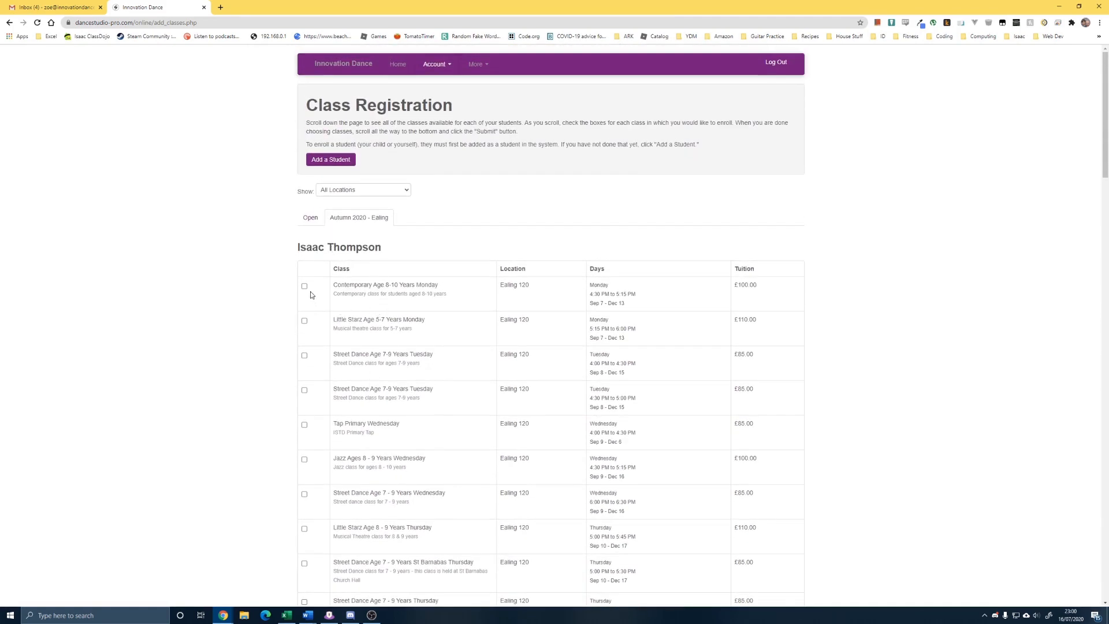
{"action": "left_click", "coordinate": [304, 287]}
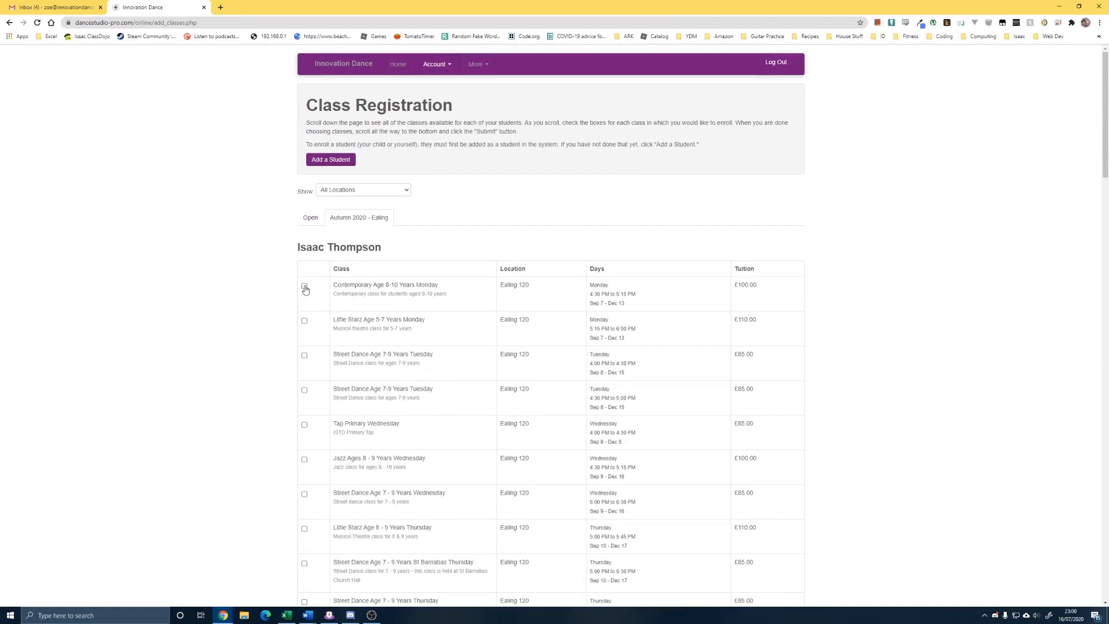
{"action": "left_click", "coordinate": [304, 286]}
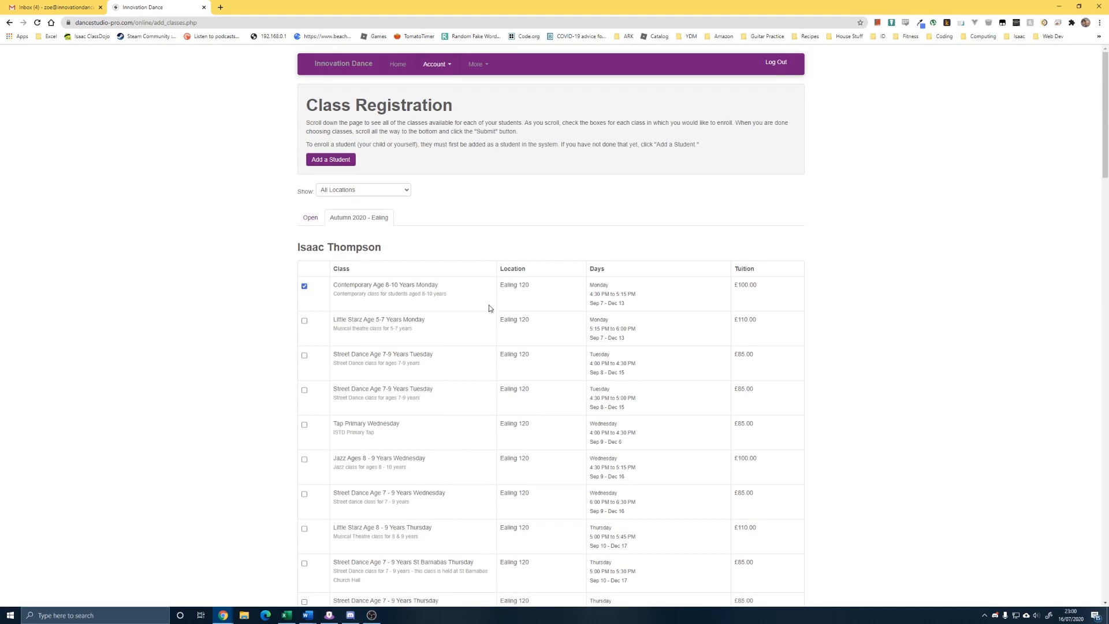
{"action": "scroll", "scroll_direction": "down", "scroll_amount": 3}
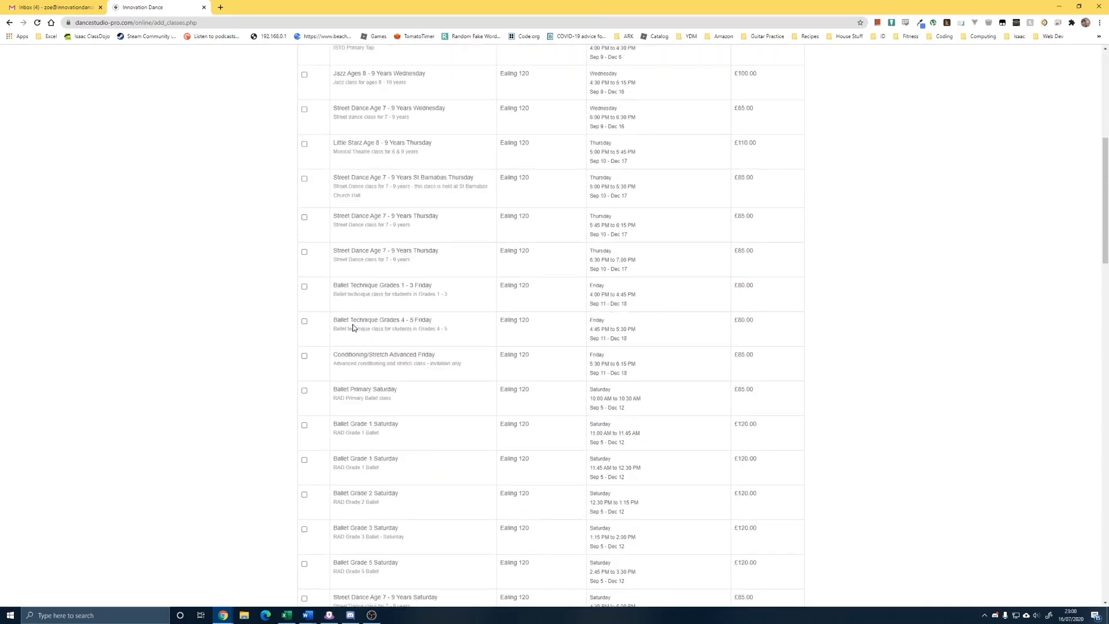
{"action": "scroll", "scroll_direction": "down", "scroll_amount": 3}
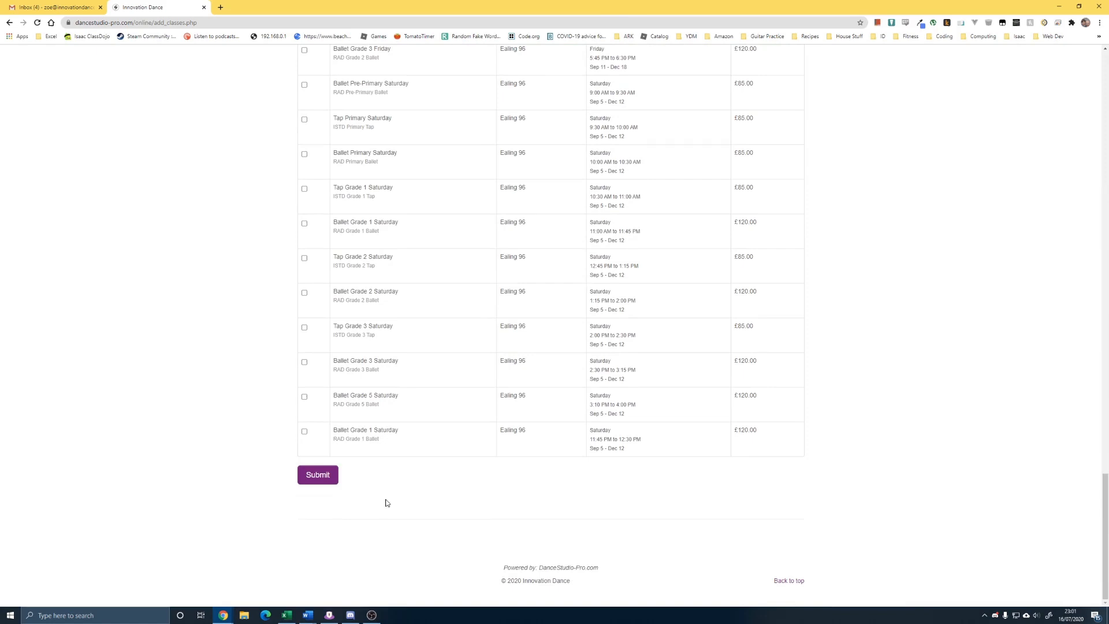
{"action": "left_click", "coordinate": [318, 475]}
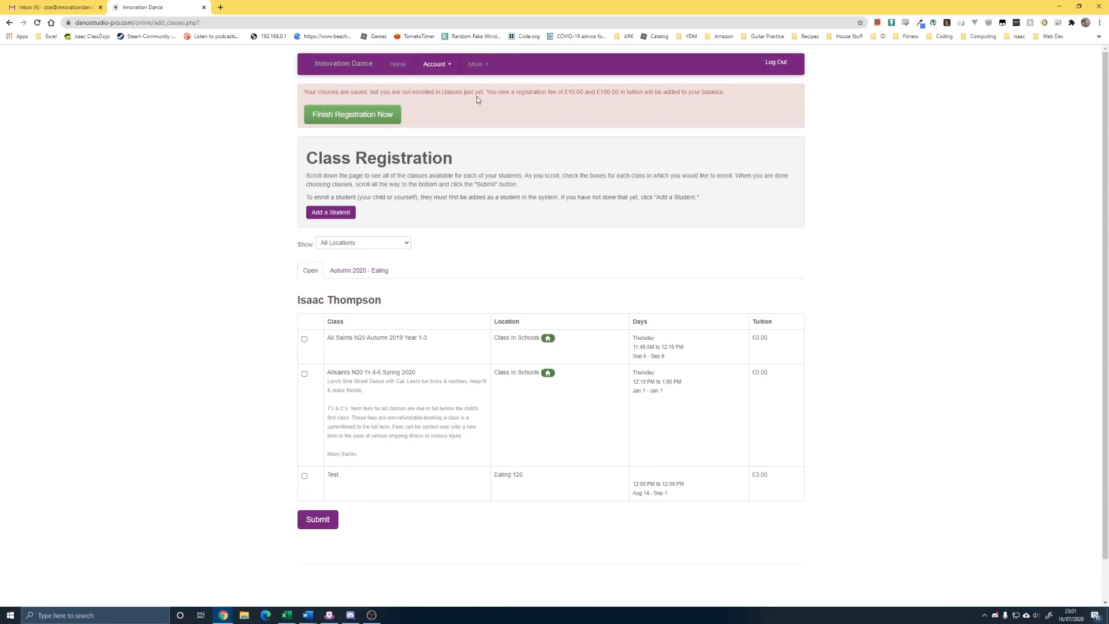
{"action": "mouse_move", "coordinate": [423, 112]}
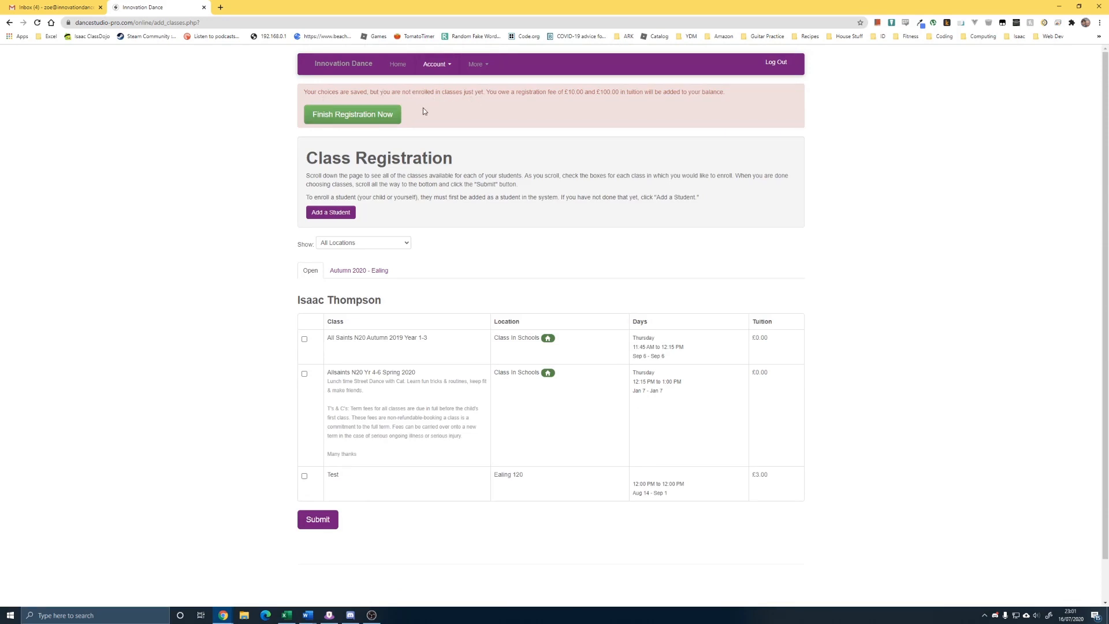
{"action": "mouse_move", "coordinate": [525, 108]}
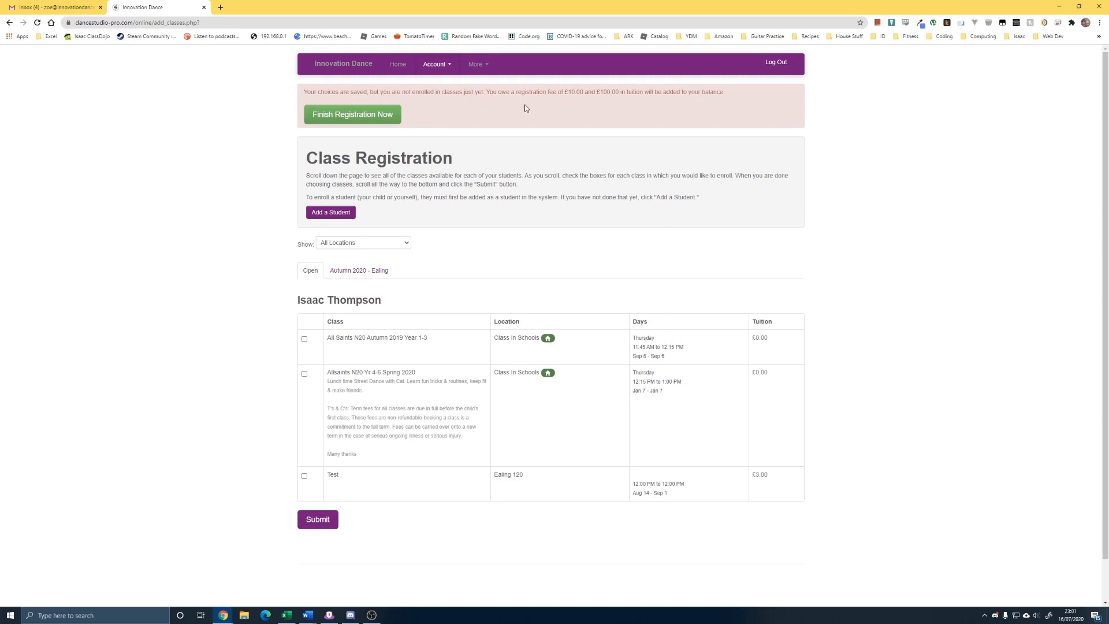
{"action": "mouse_move", "coordinate": [602, 103]}
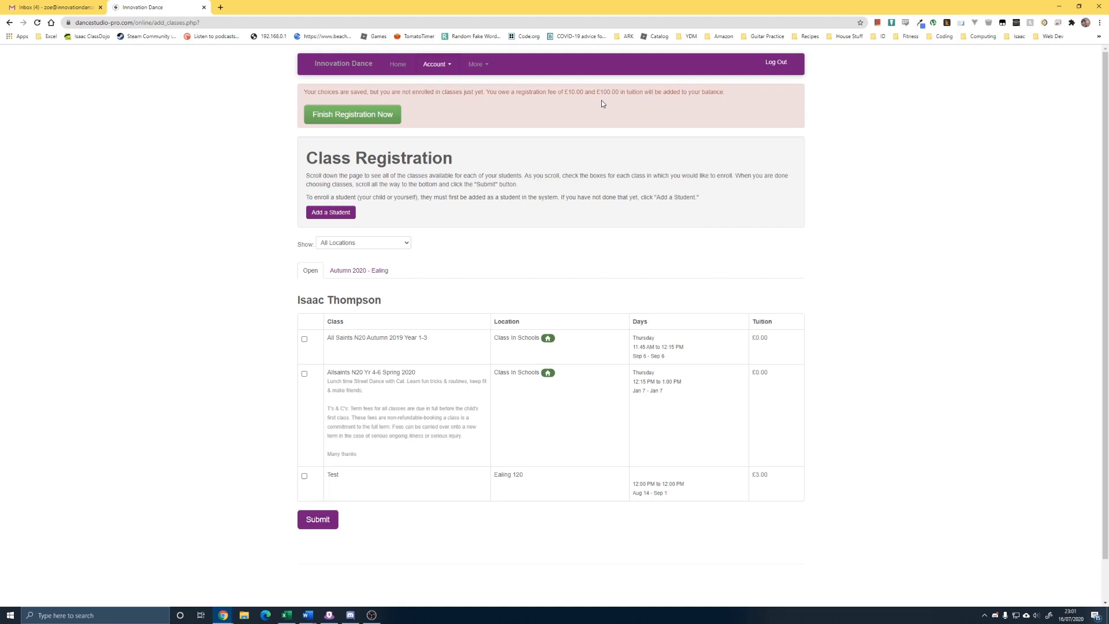
{"action": "mouse_move", "coordinate": [342, 117]}
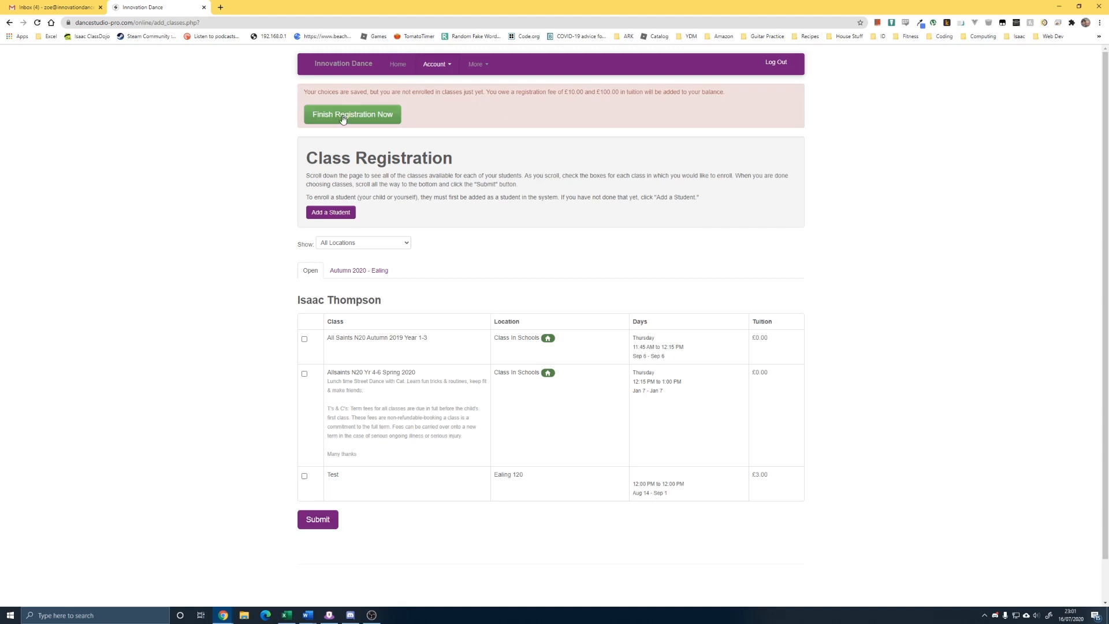
Step: Proceed with Finish Registration Now from the saved-choices notice
{"action": "left_click", "coordinate": [352, 114]}
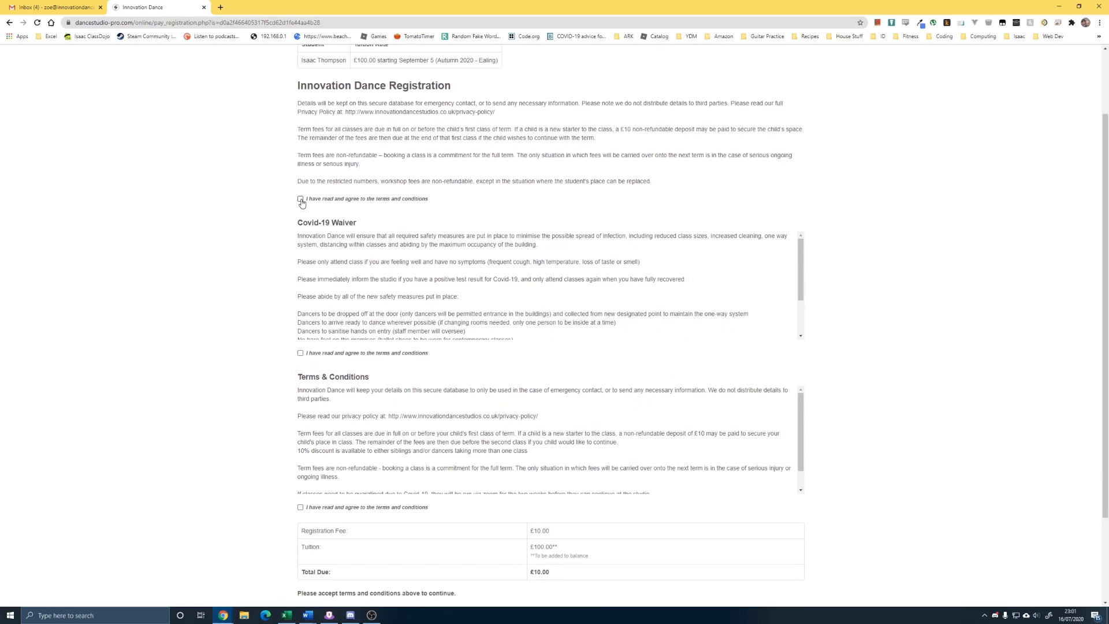
Step: Accept the Registration, Covid-19 Waiver and Terms agreements and proceed to the £10.00 card payment
{"action": "left_click", "coordinate": [301, 199]}
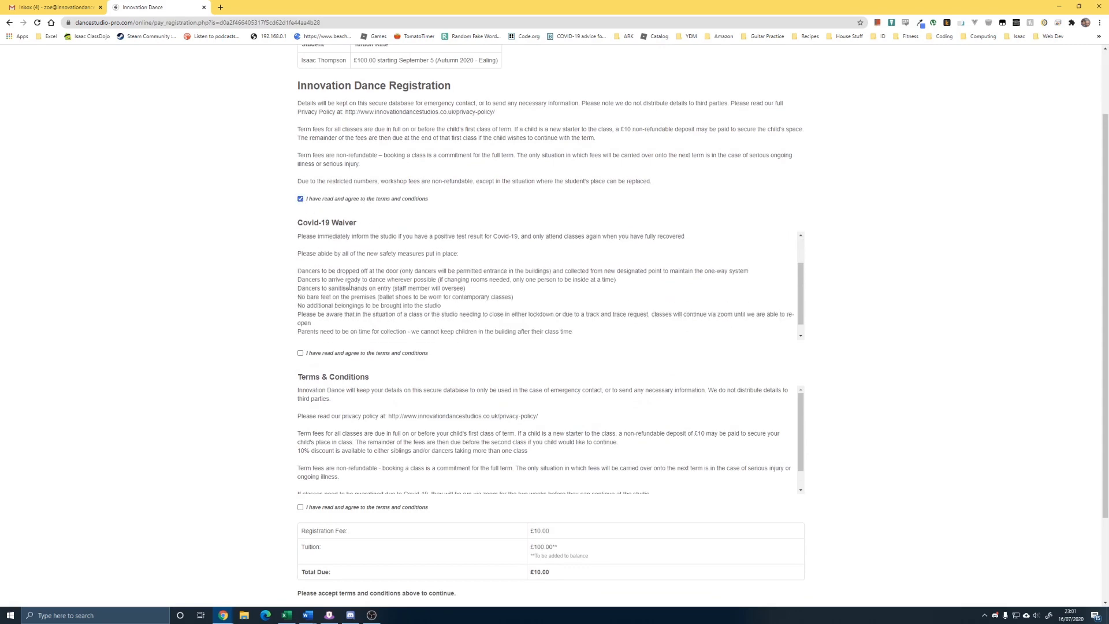
{"action": "left_click", "coordinate": [300, 354]}
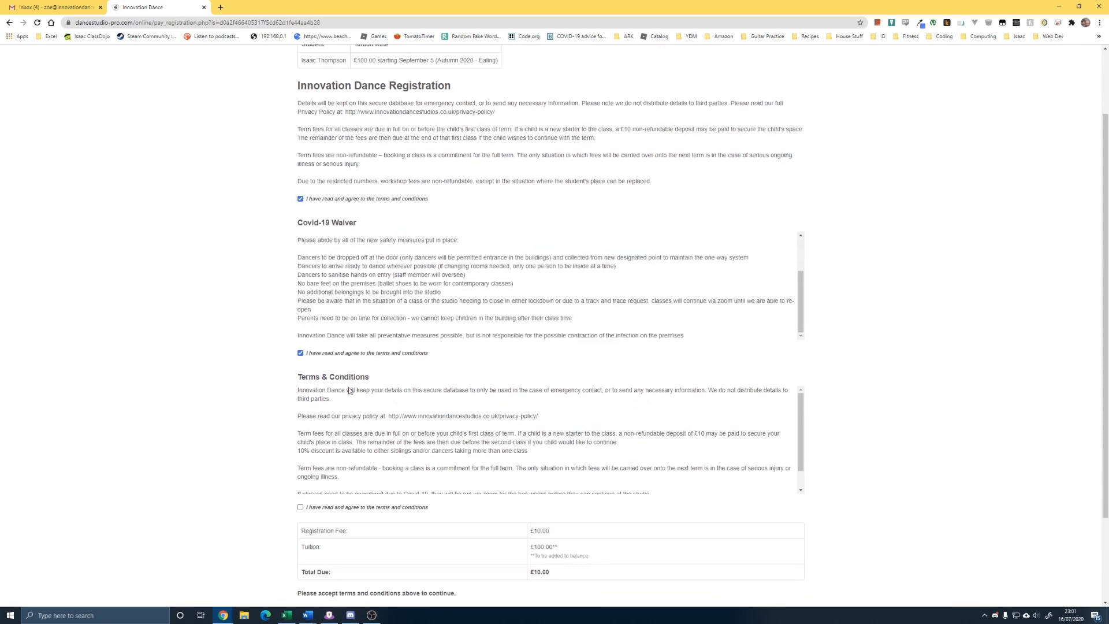
{"action": "left_click", "coordinate": [301, 507]}
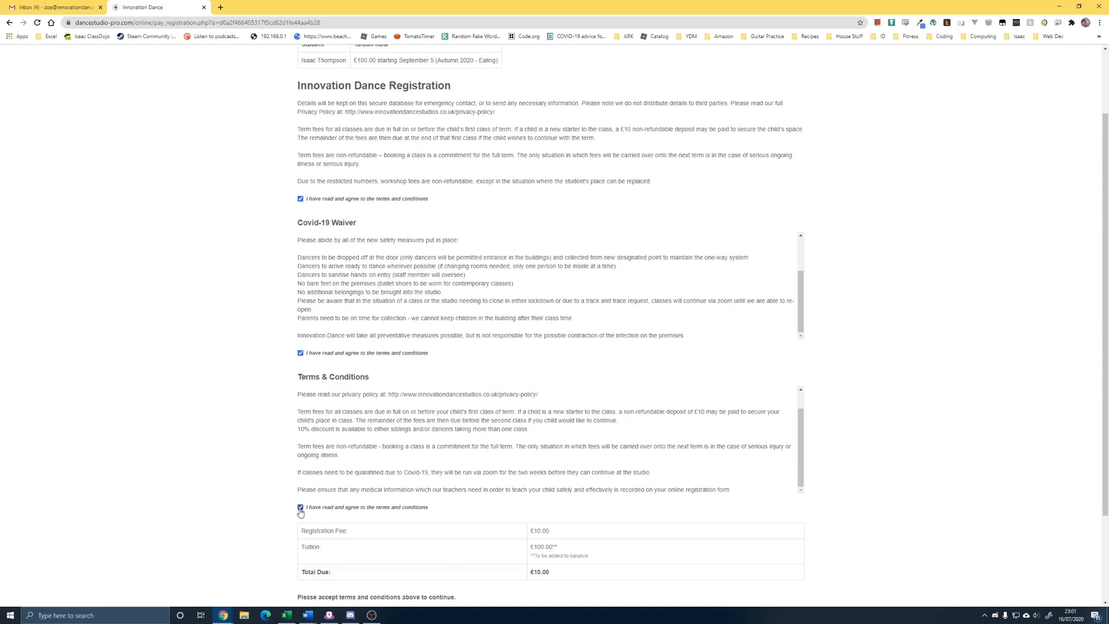
{"action": "scroll", "scroll_direction": "down", "scroll_amount": 3}
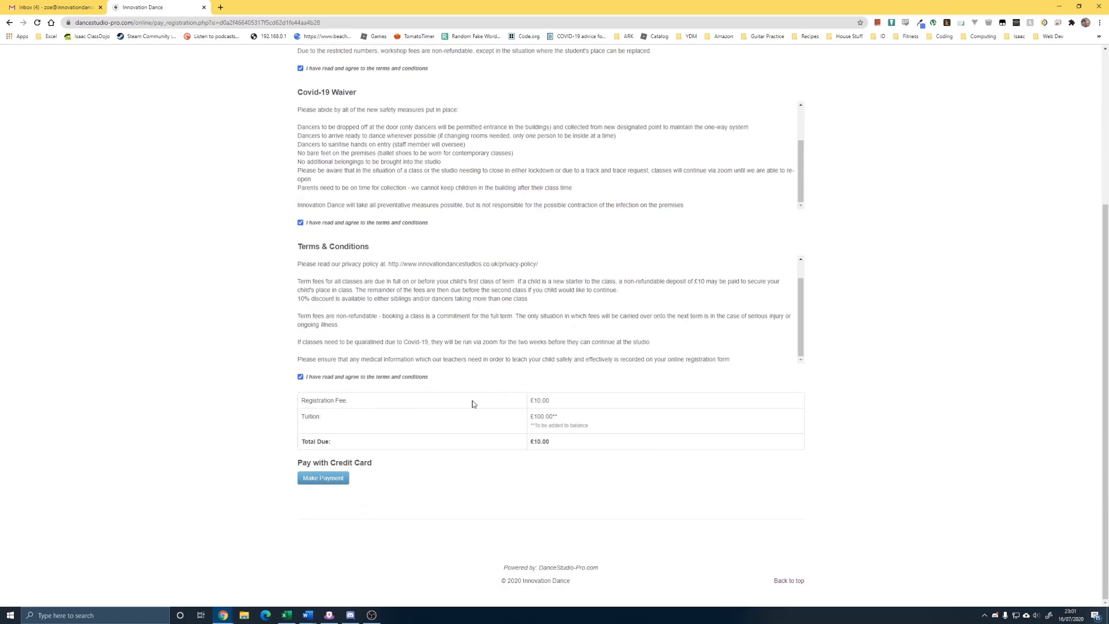
{"action": "mouse_move", "coordinate": [543, 402]}
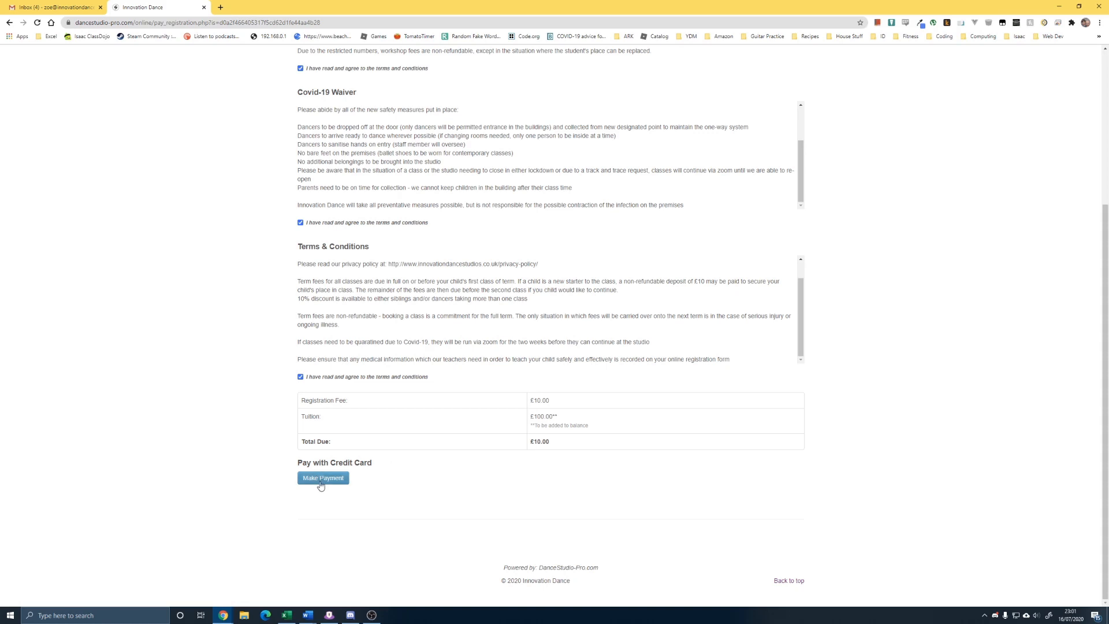
{"action": "left_click", "coordinate": [322, 477]}
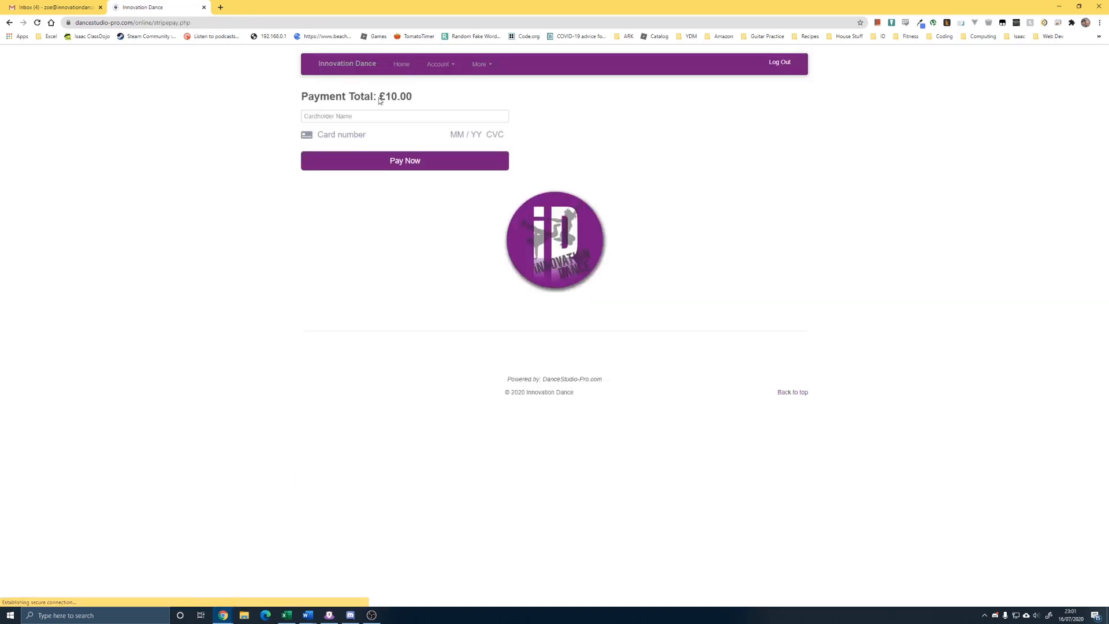